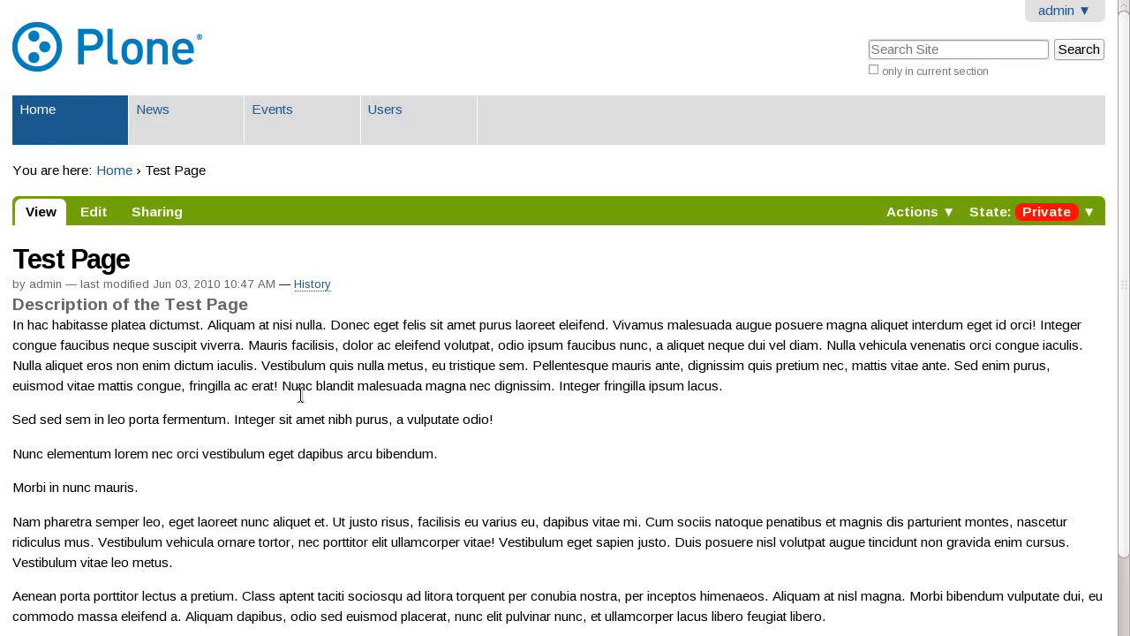
{"action": "mouse_move", "coordinate": [92, 212]}
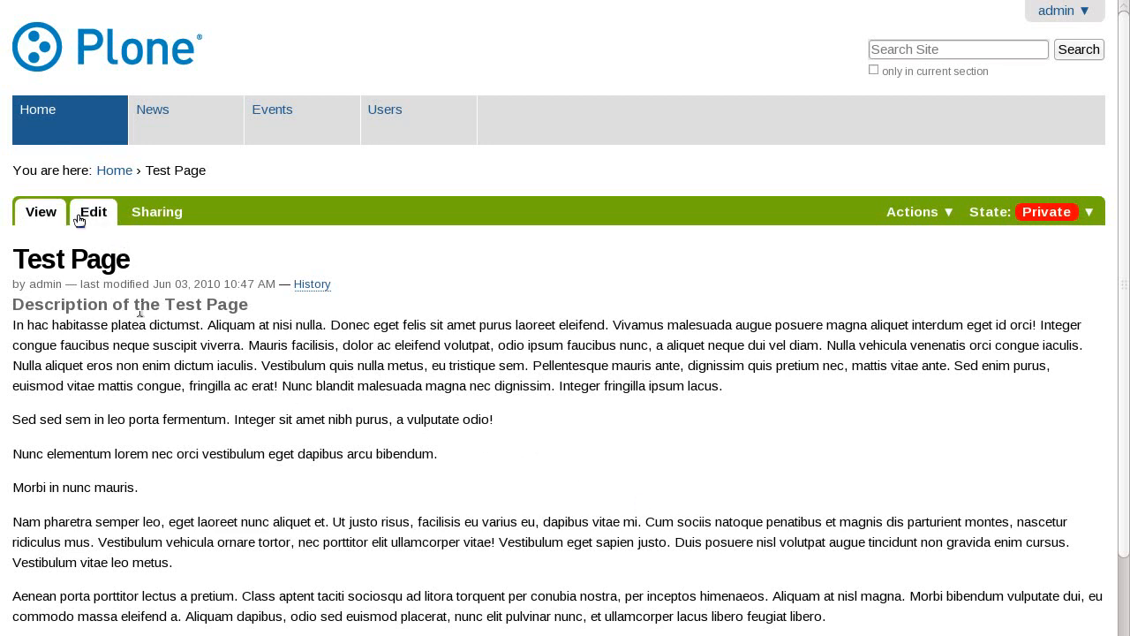
- Switch the Test Page to its Edit form and bring the Body Text editor into view
{"action": "left_click", "coordinate": [92, 212]}
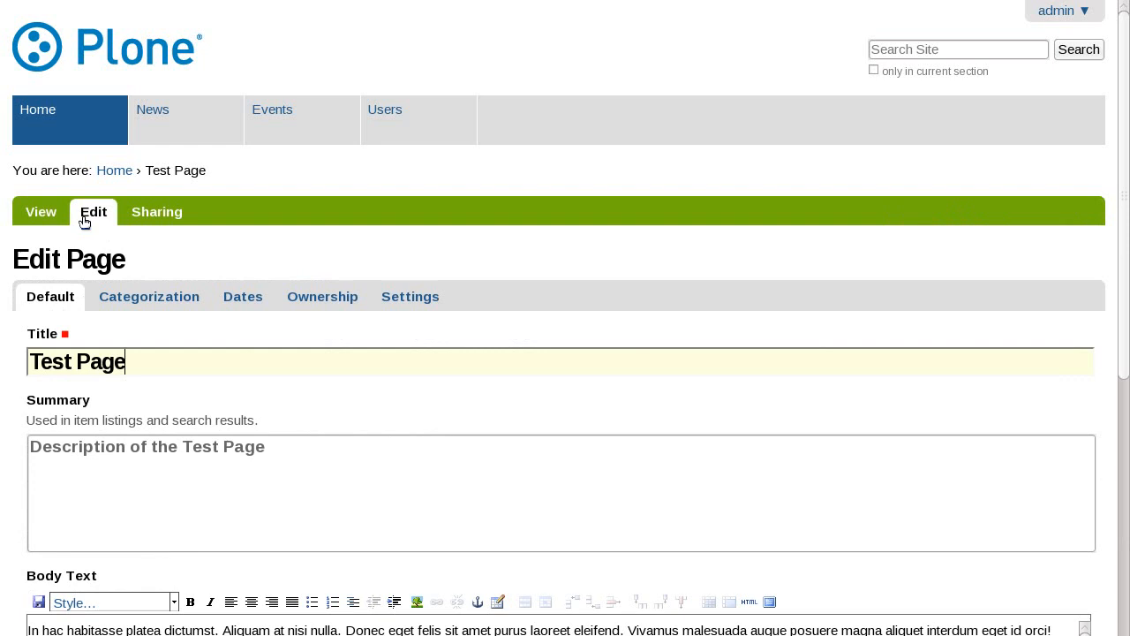
{"action": "scroll", "scroll_direction": "down", "scroll_amount": 3}
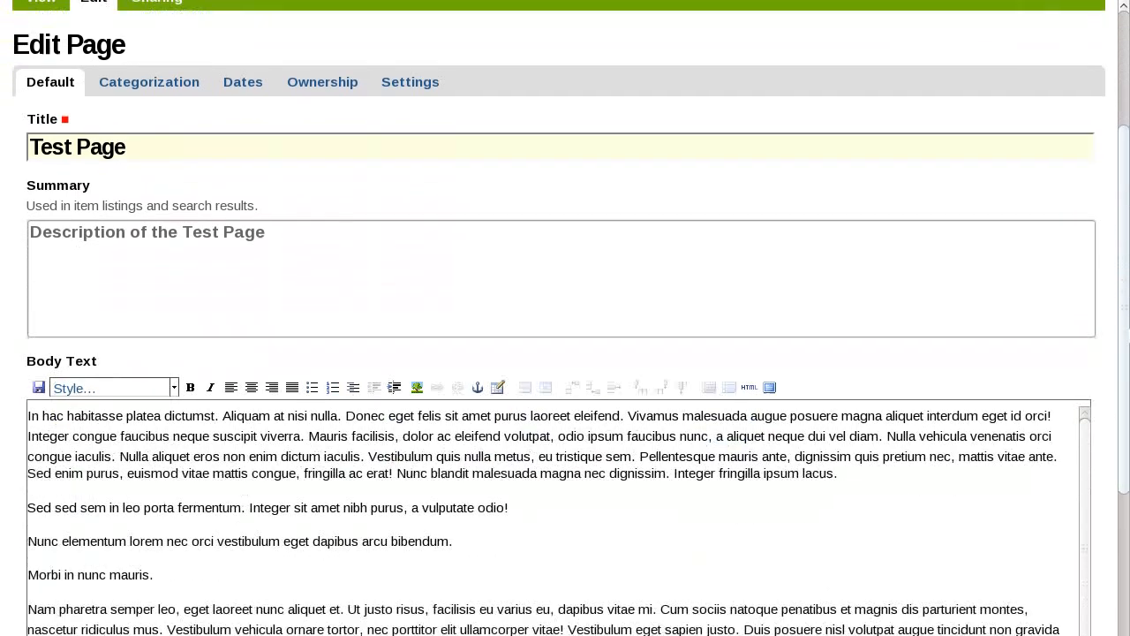
{"action": "scroll", "scroll_direction": "down", "scroll_amount": 3}
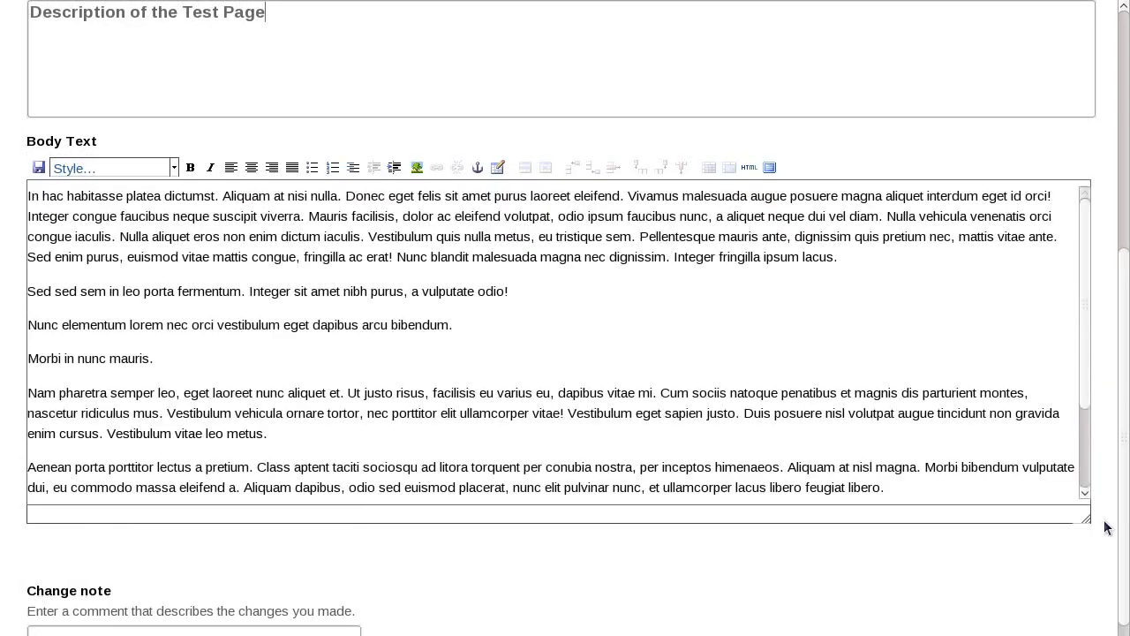
{"action": "mouse_move", "coordinate": [879, 258]}
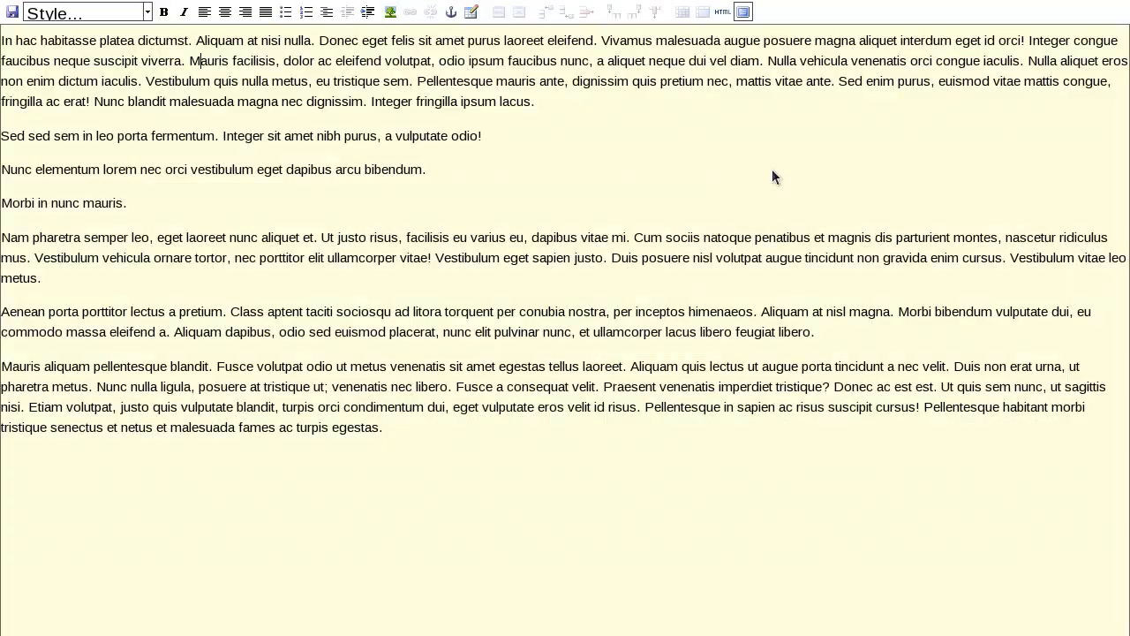
{"action": "mouse_move", "coordinate": [739, 49]}
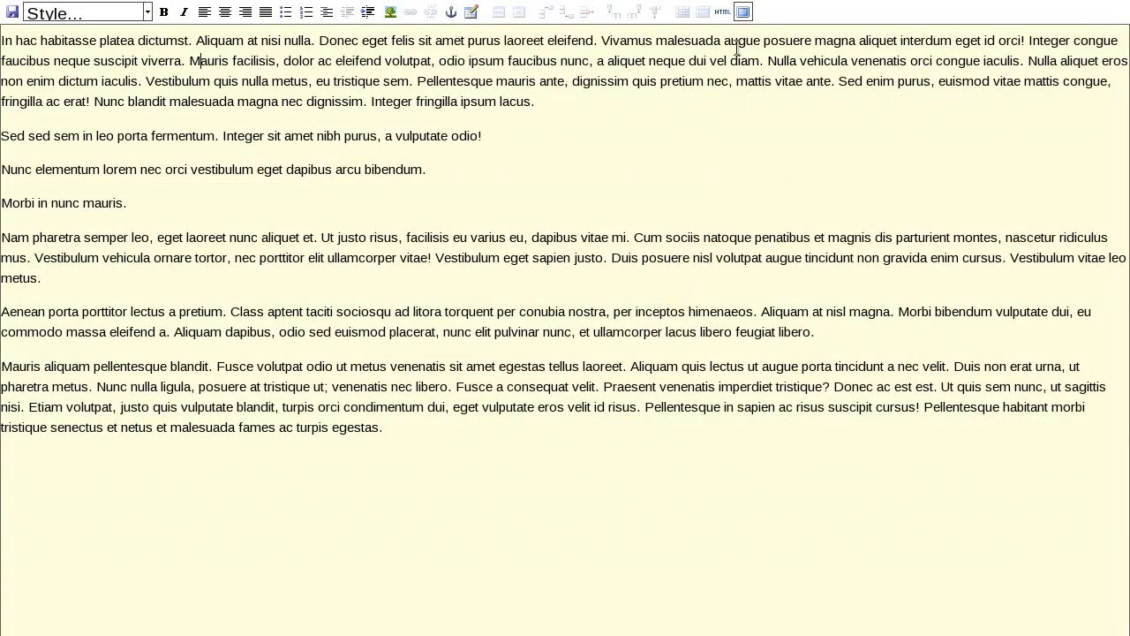
- Review the body text's HTML source and return to the visual editor via Update
{"action": "left_click", "coordinate": [722, 10]}
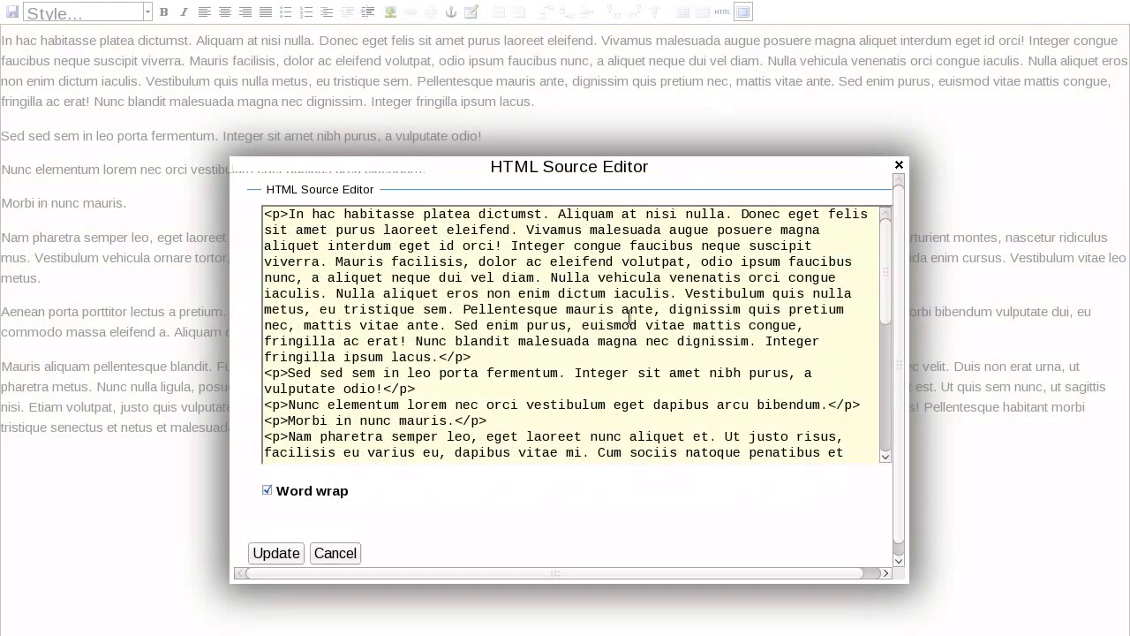
{"action": "scroll", "scroll_direction": "down", "scroll_amount": 3}
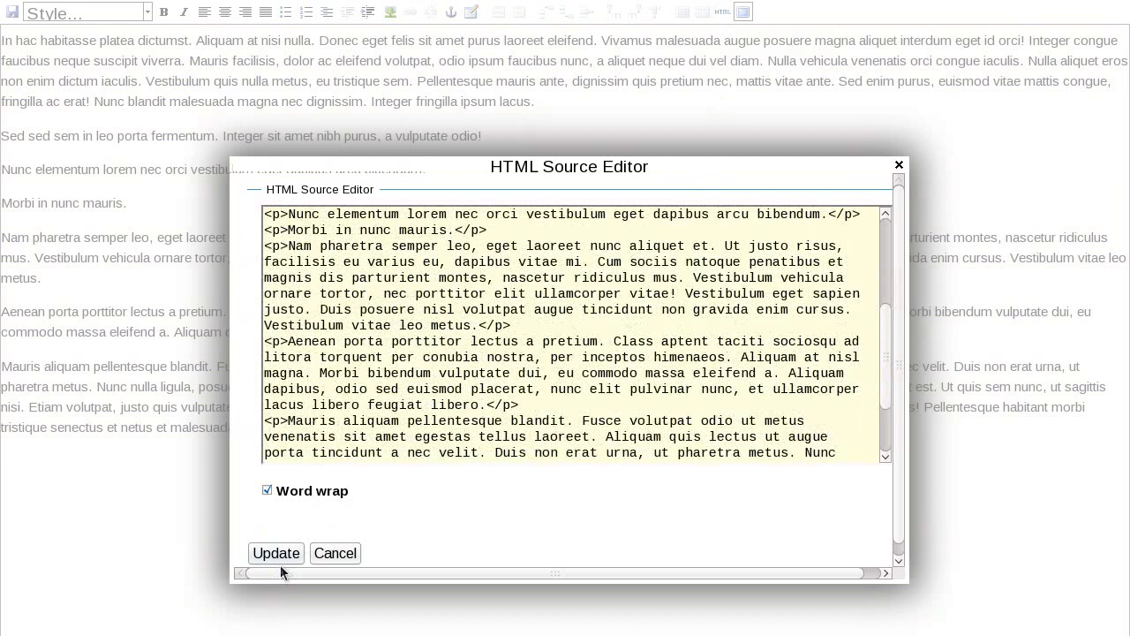
{"action": "left_click", "coordinate": [276, 553]}
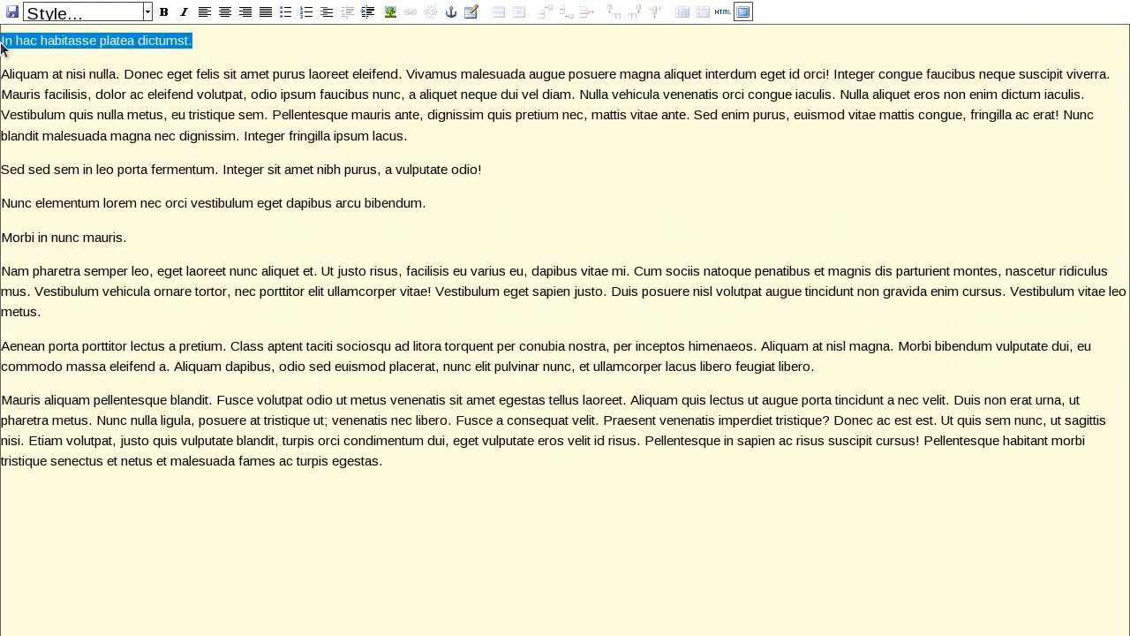
- Style the first sentence as Subheading and make the next three paragraphs a numbered list
{"action": "left_click", "coordinate": [85, 10]}
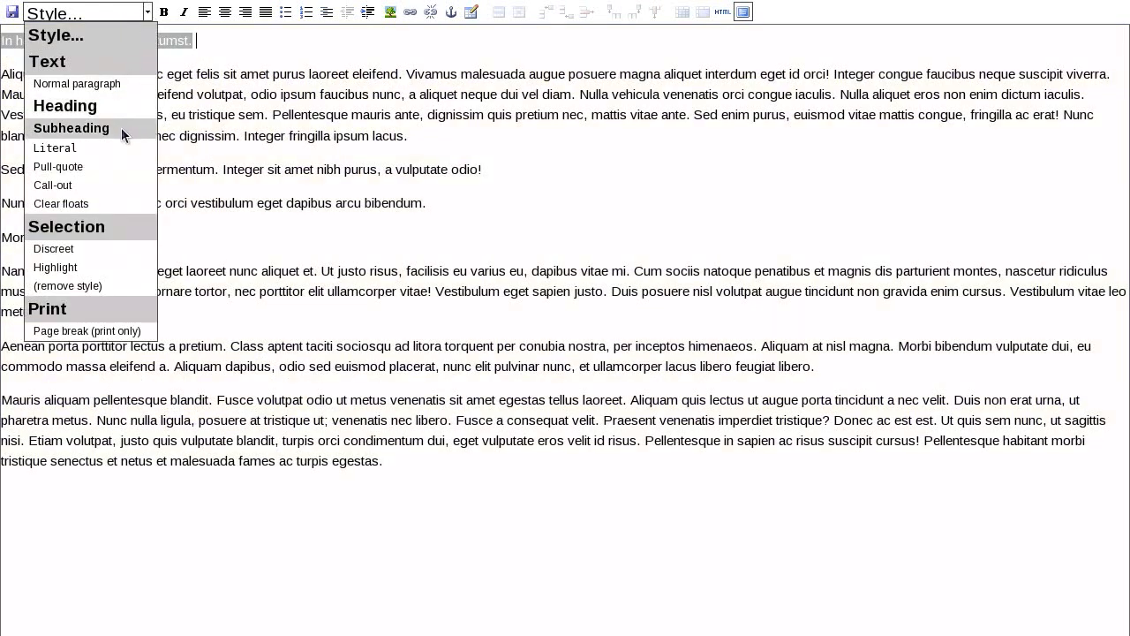
{"action": "left_click", "coordinate": [71, 128]}
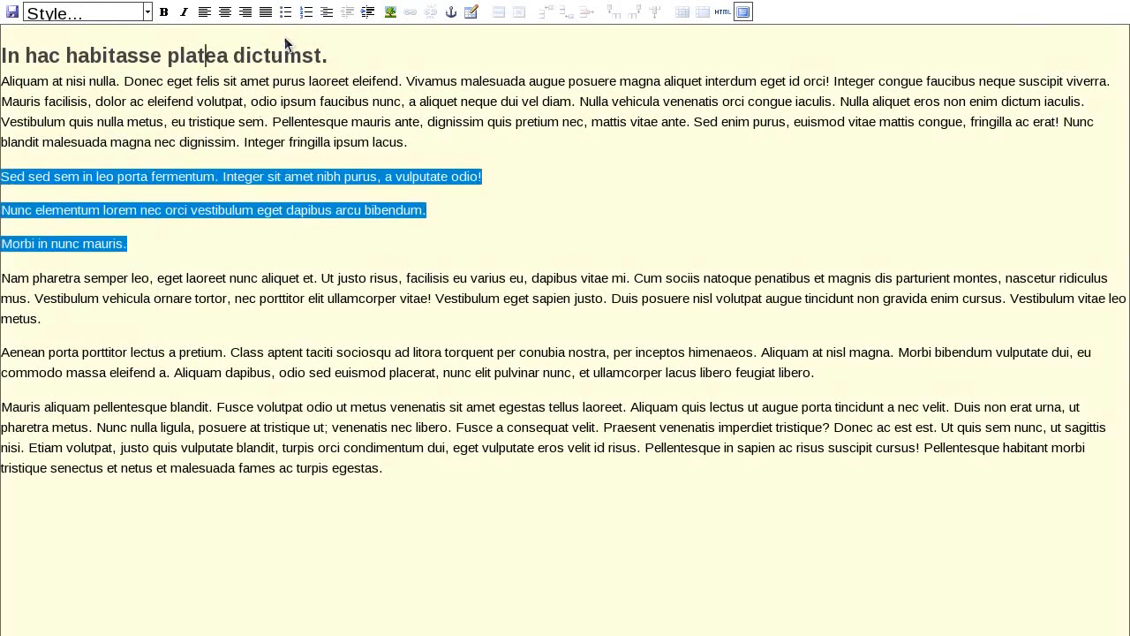
{"action": "left_click", "coordinate": [286, 11]}
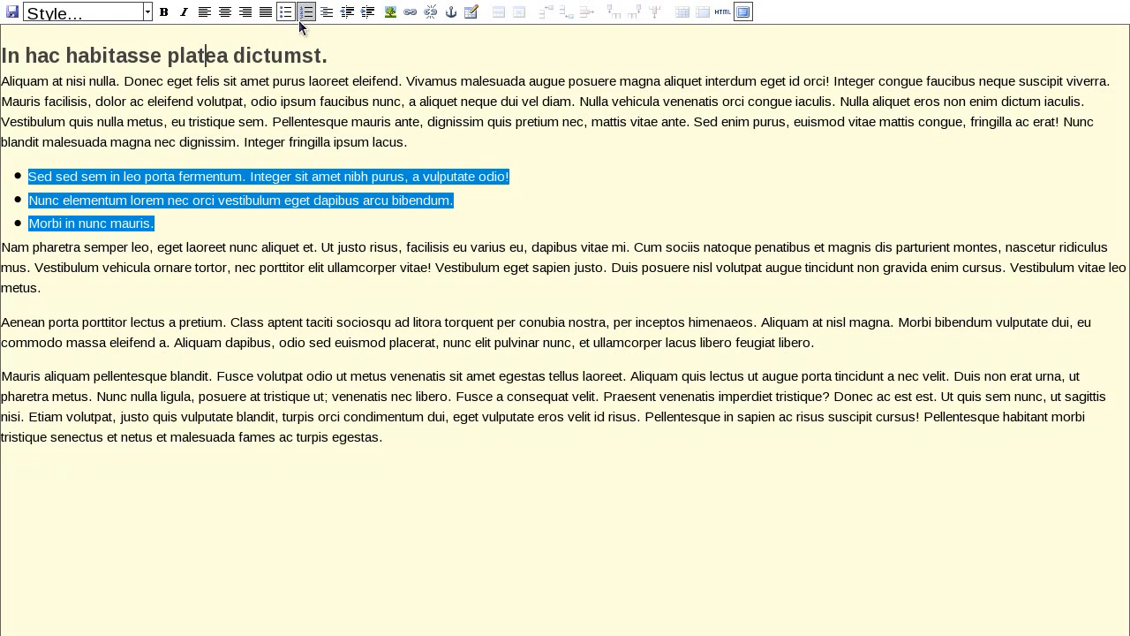
{"action": "left_click", "coordinate": [307, 11]}
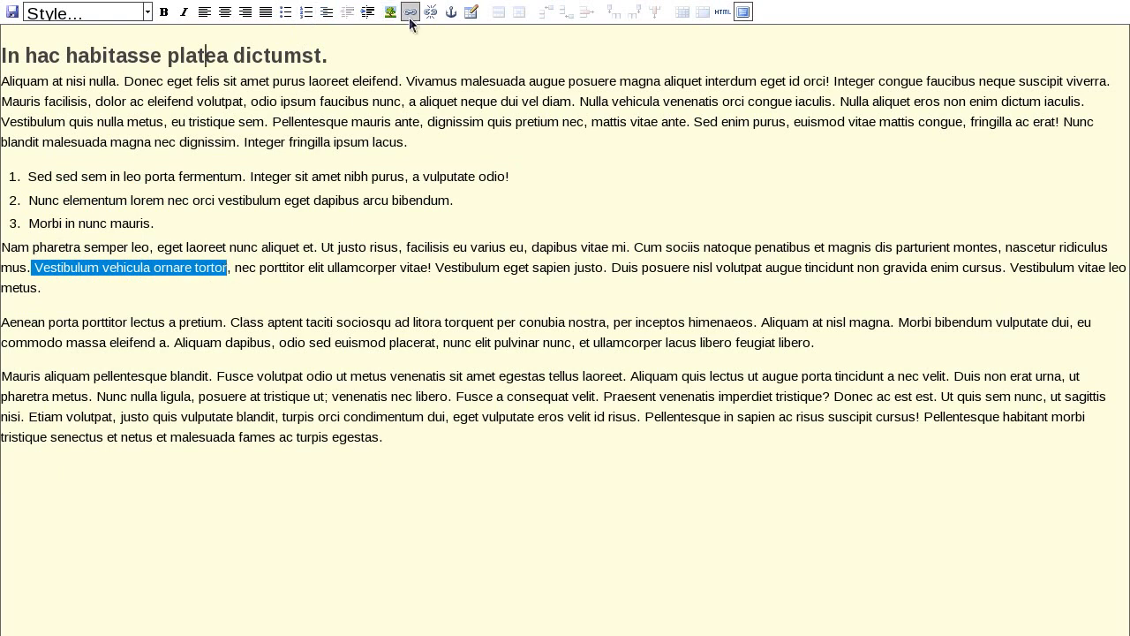
- Insert an External link to plone.org on the selected words, previewing the site first
{"action": "left_click", "coordinate": [410, 10]}
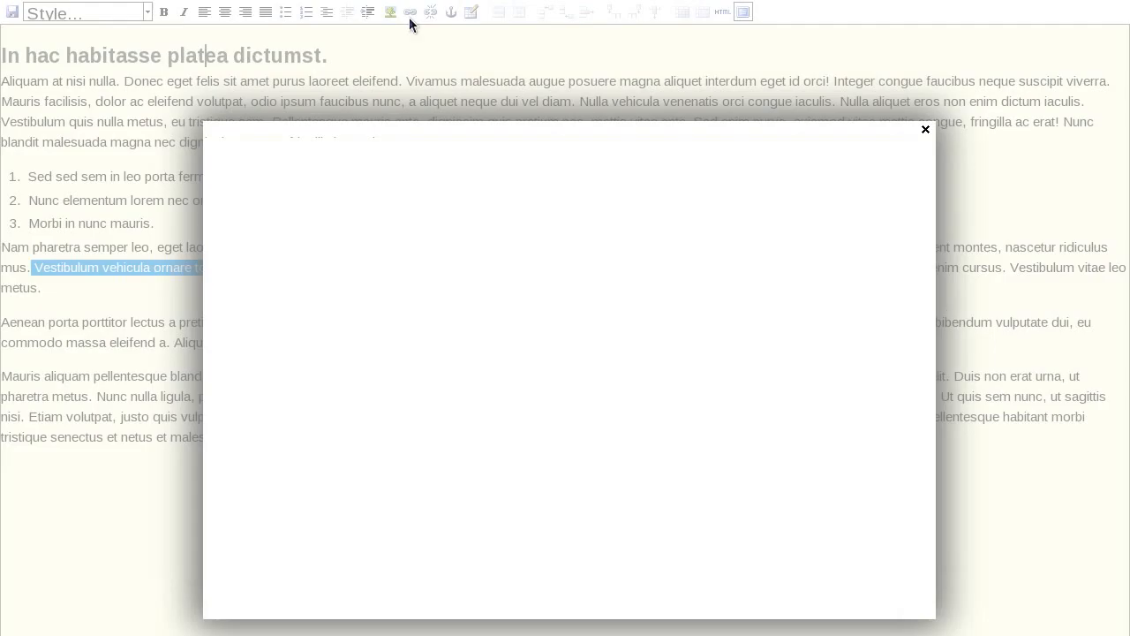
{"action": "left_click", "coordinate": [410, 11]}
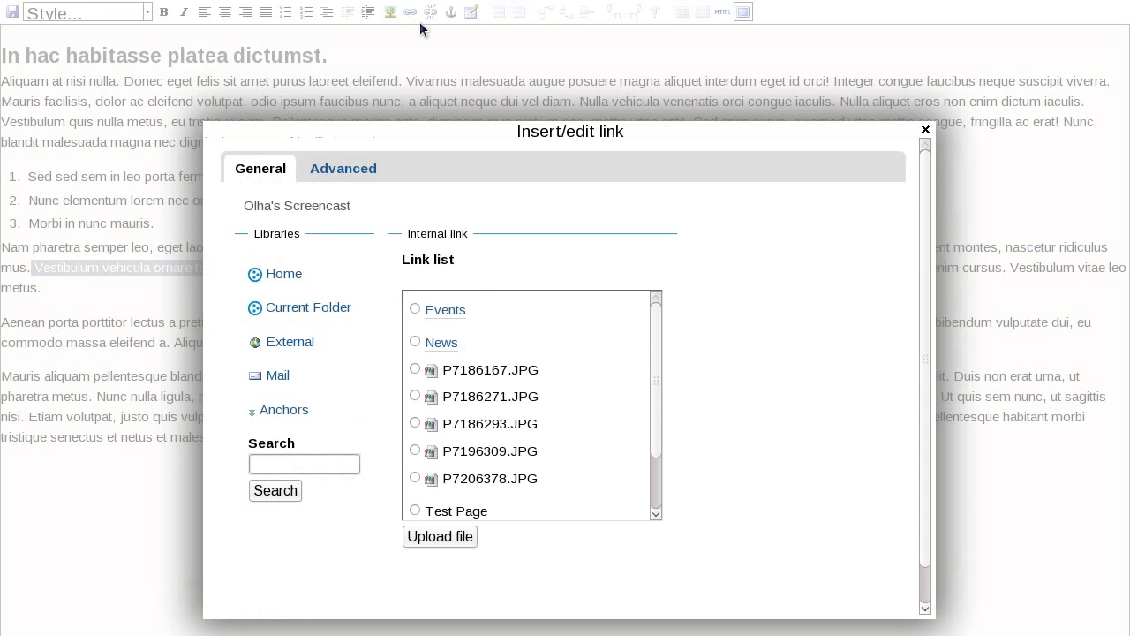
{"action": "mouse_move", "coordinate": [514, 339]}
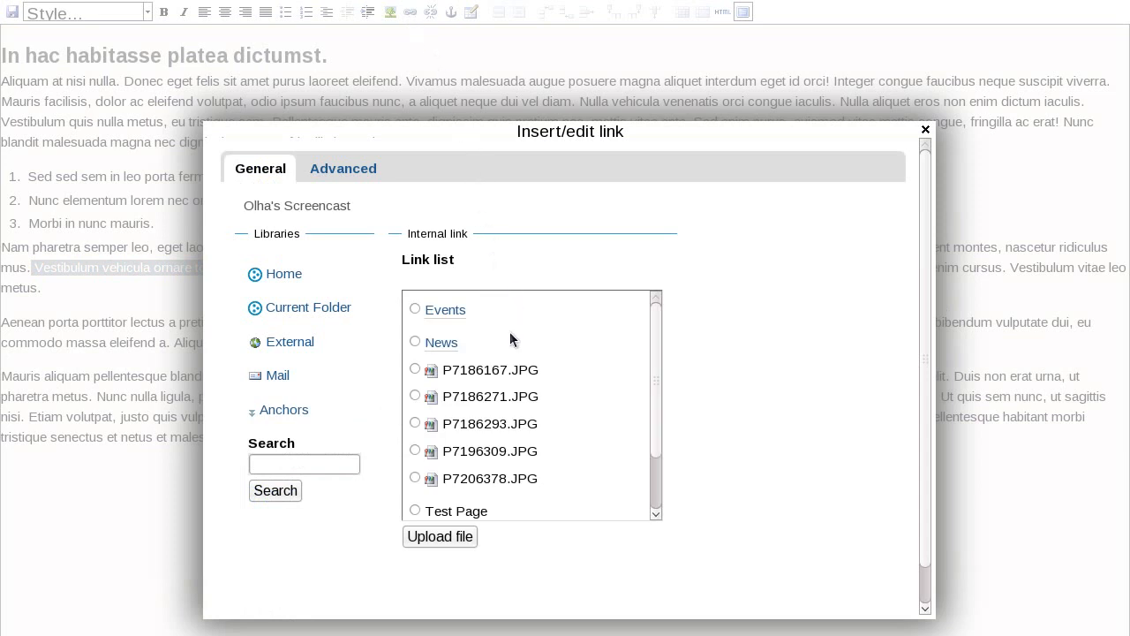
{"action": "left_click", "coordinate": [290, 343]}
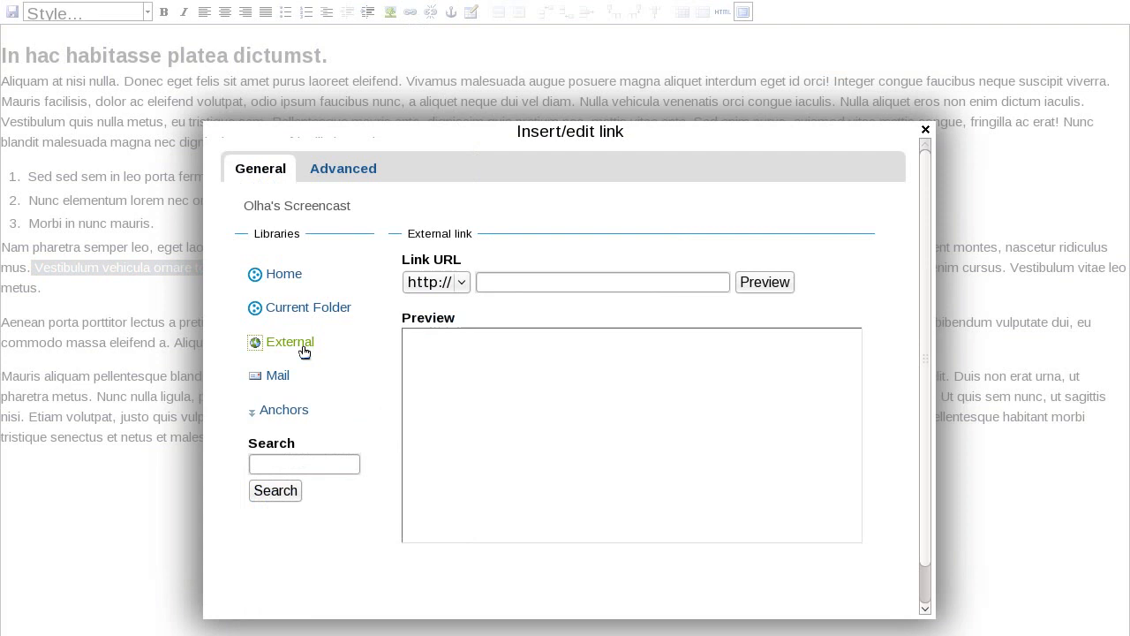
{"action": "left_click", "coordinate": [604, 283]}
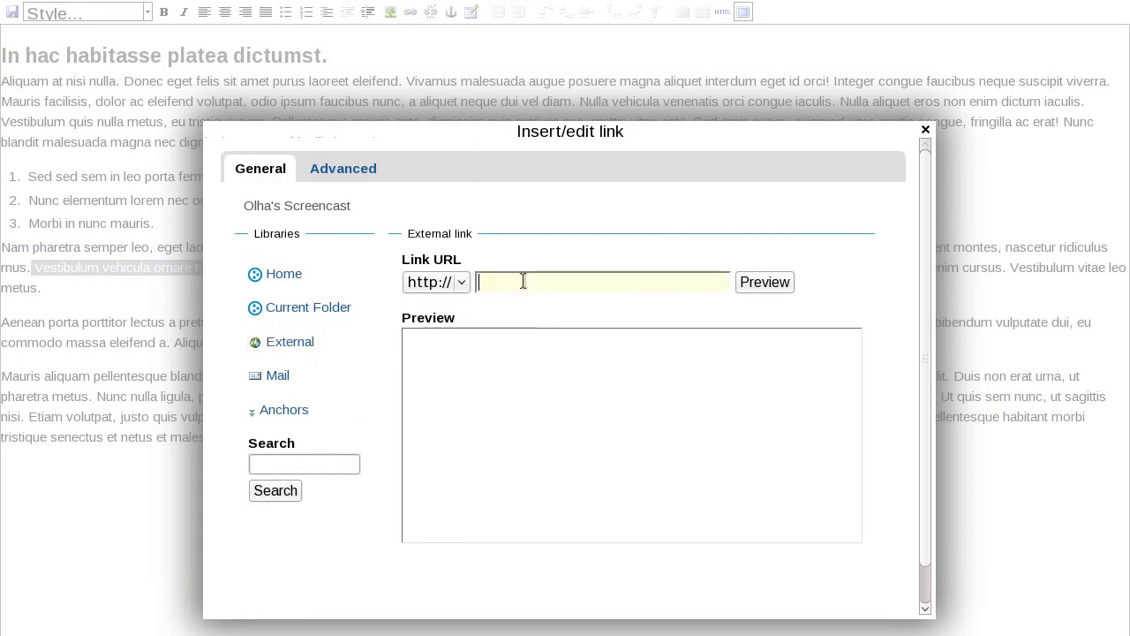
{"action": "type", "text": "plone.org"}
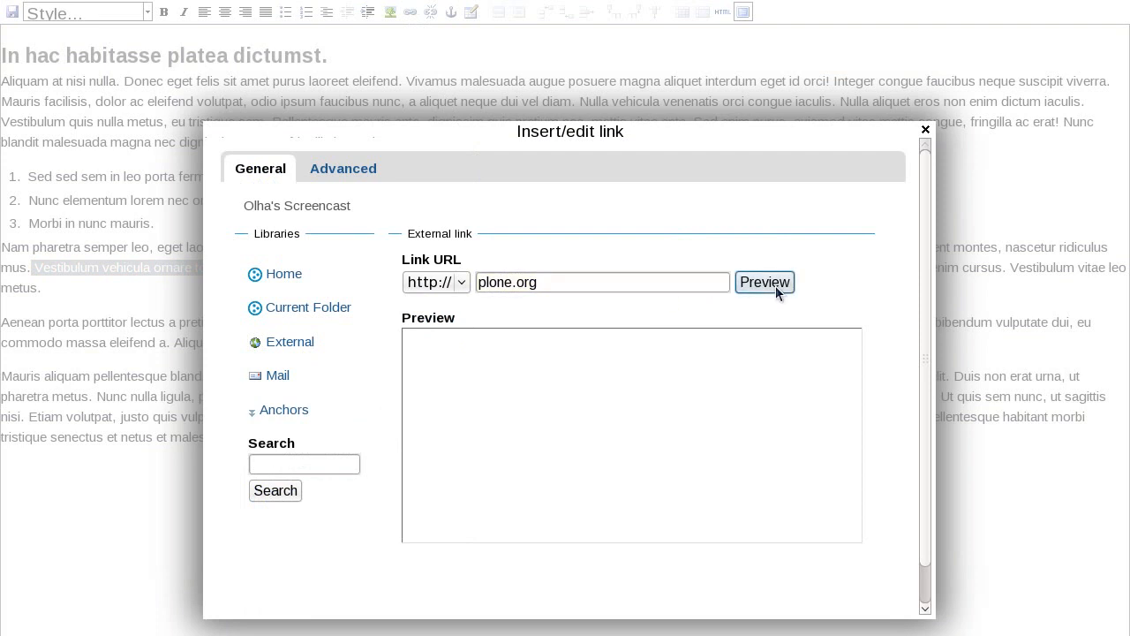
{"action": "left_click", "coordinate": [763, 283]}
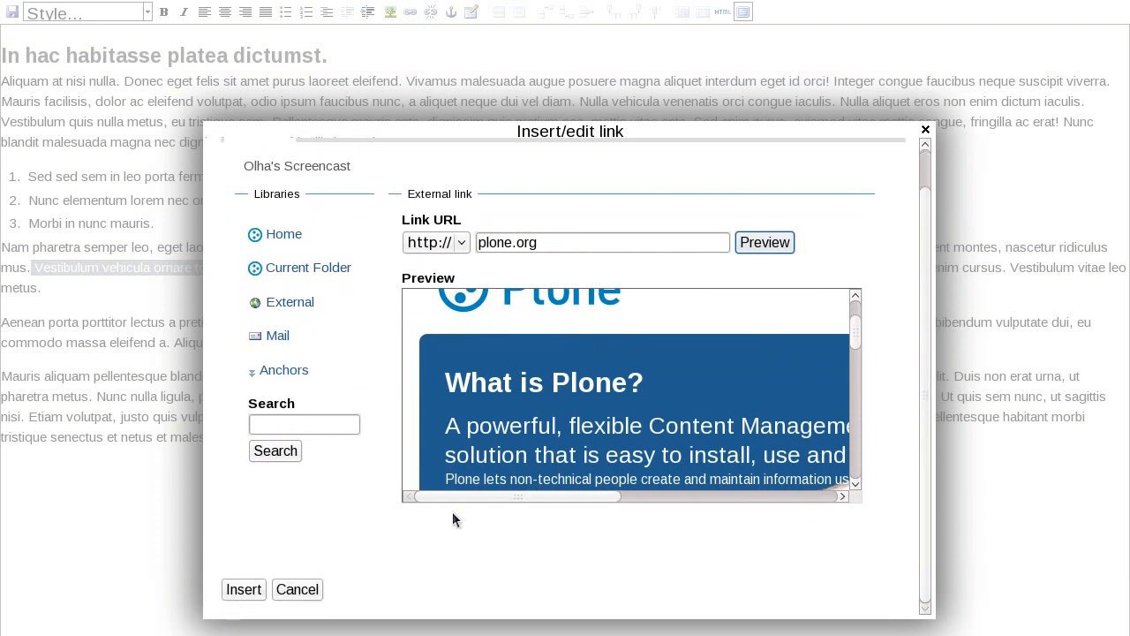
{"action": "left_click", "coordinate": [244, 590]}
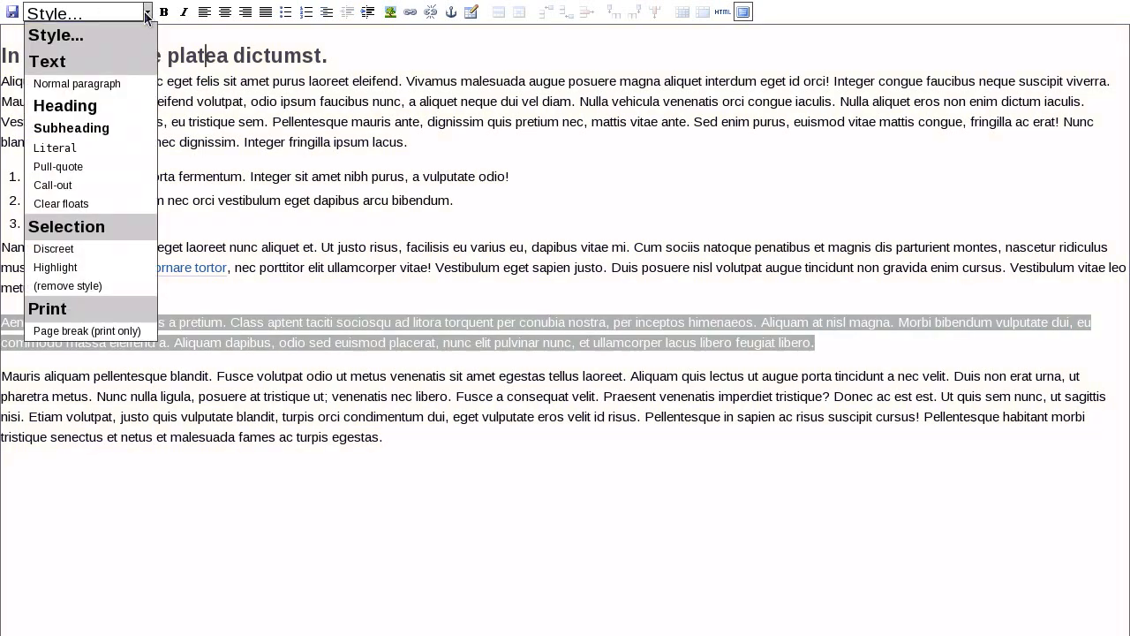
{"action": "mouse_move", "coordinate": [55, 266]}
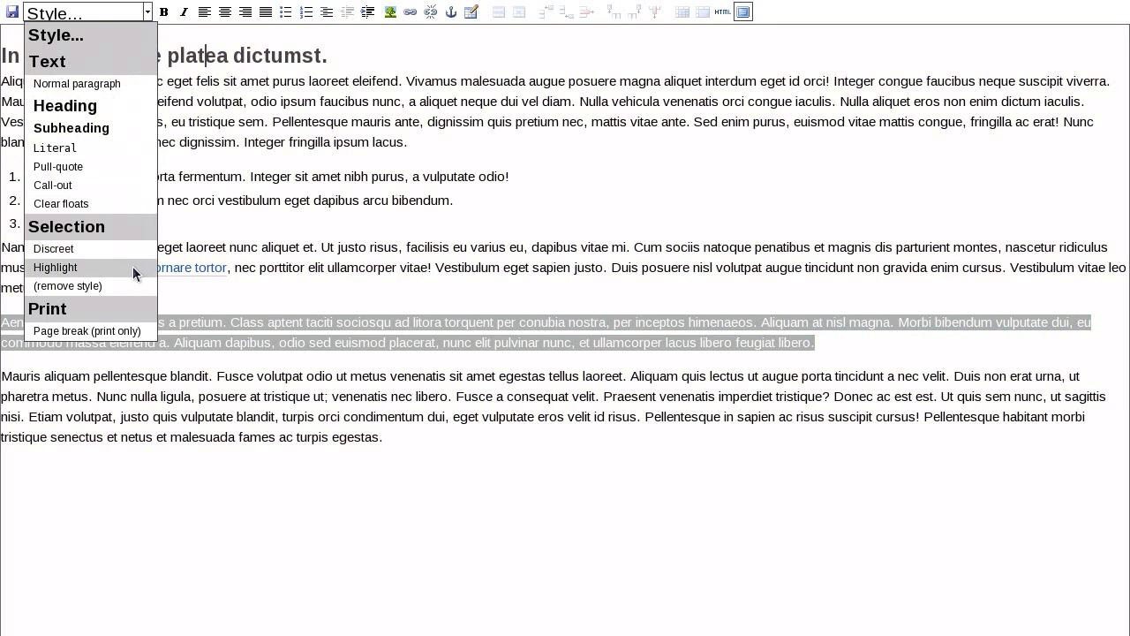
- Apply the Highlight selection style to the 'Aenean porta porttitor' paragraph
{"action": "left_click", "coordinate": [55, 269]}
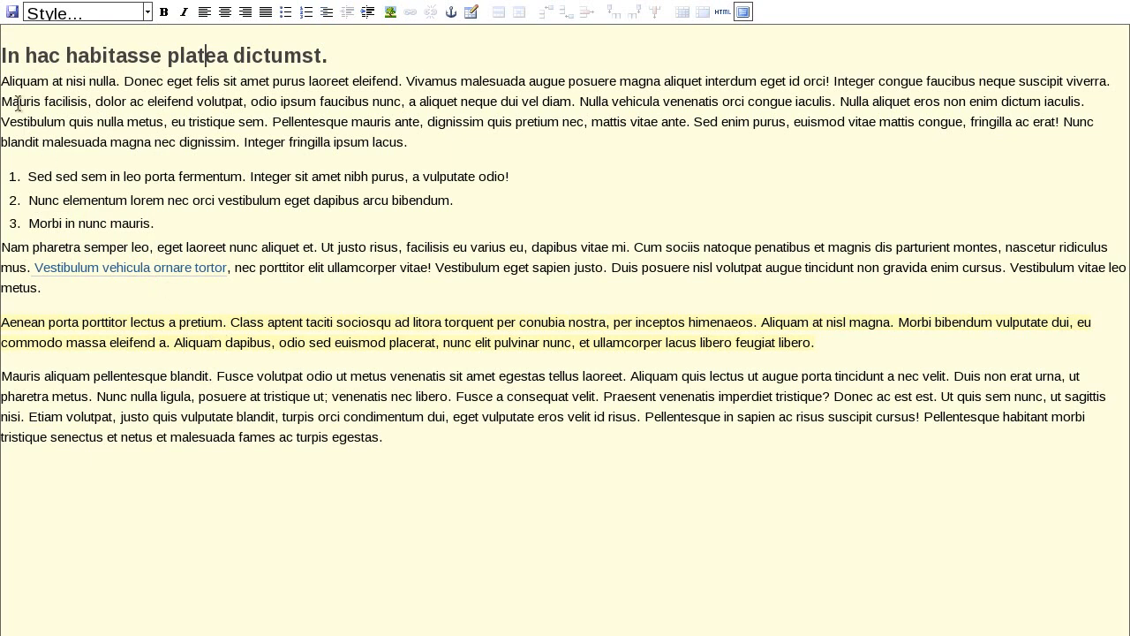
{"action": "mouse_move", "coordinate": [4, 83]}
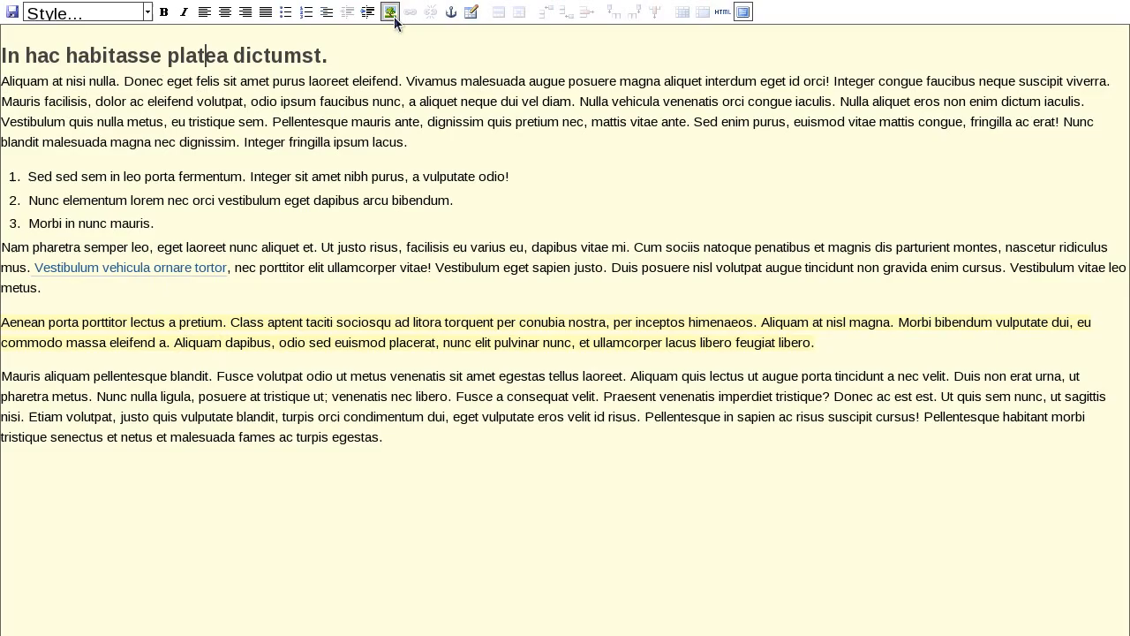
- Choose the mountain photo in the Insert/edit image dialog and describe it as 'Mountains'
{"action": "left_click", "coordinate": [390, 10]}
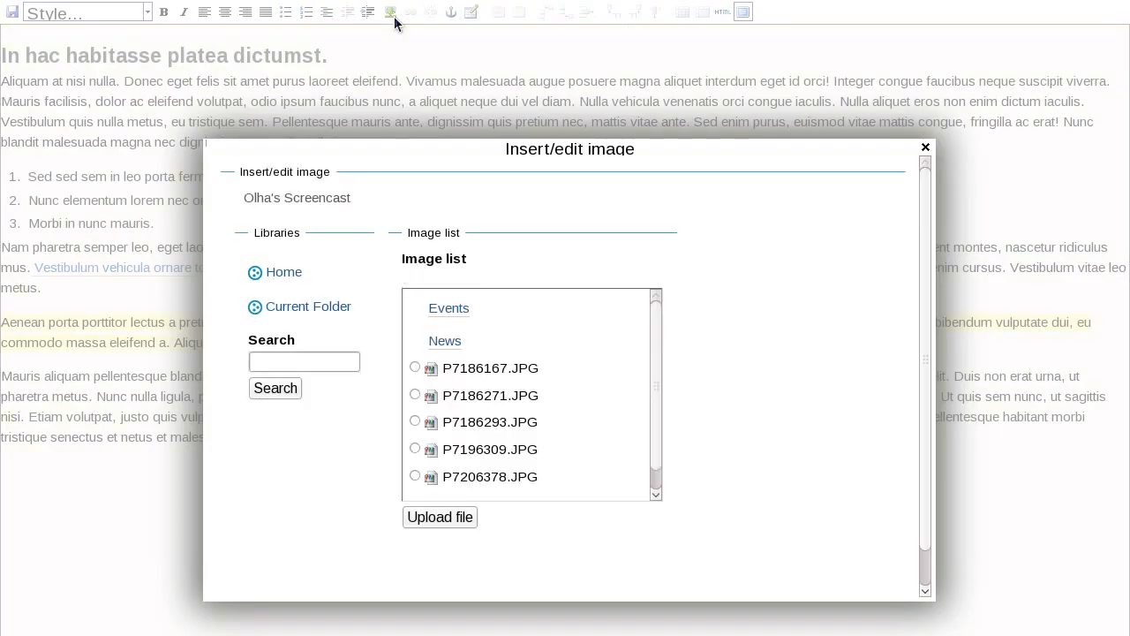
{"action": "mouse_move", "coordinate": [481, 388]}
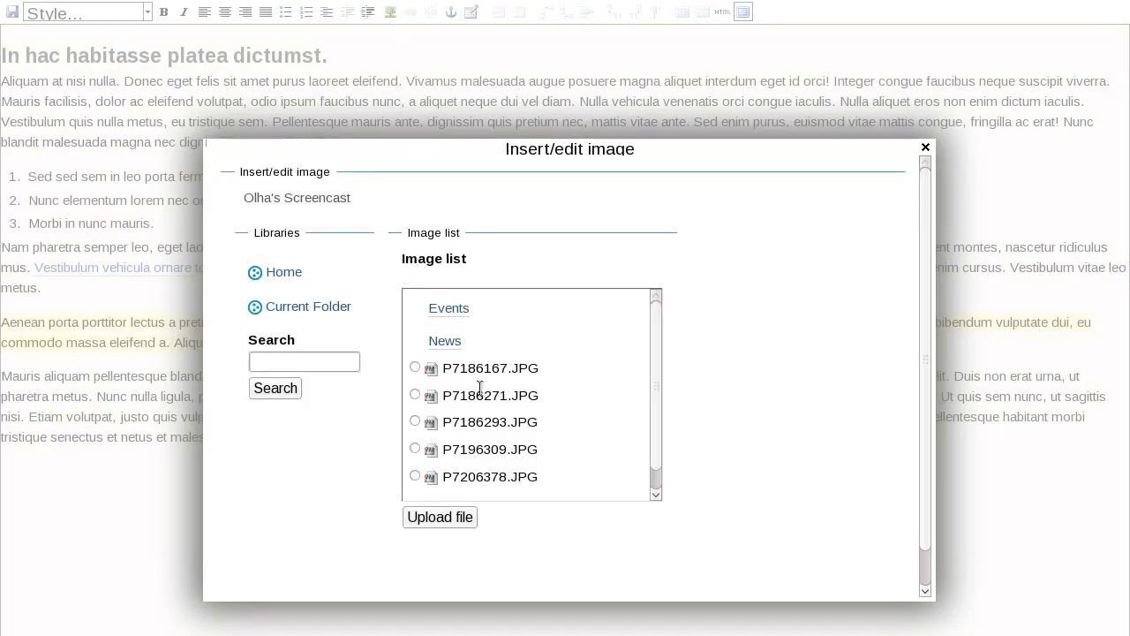
{"action": "left_click", "coordinate": [415, 395]}
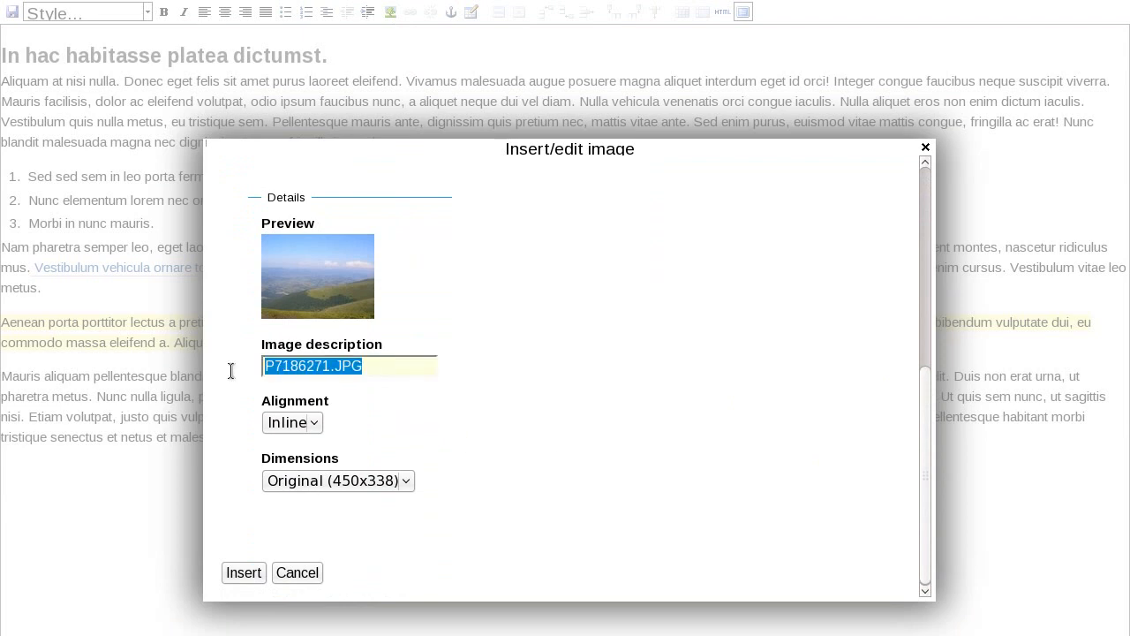
{"action": "type", "text": "Moun"}
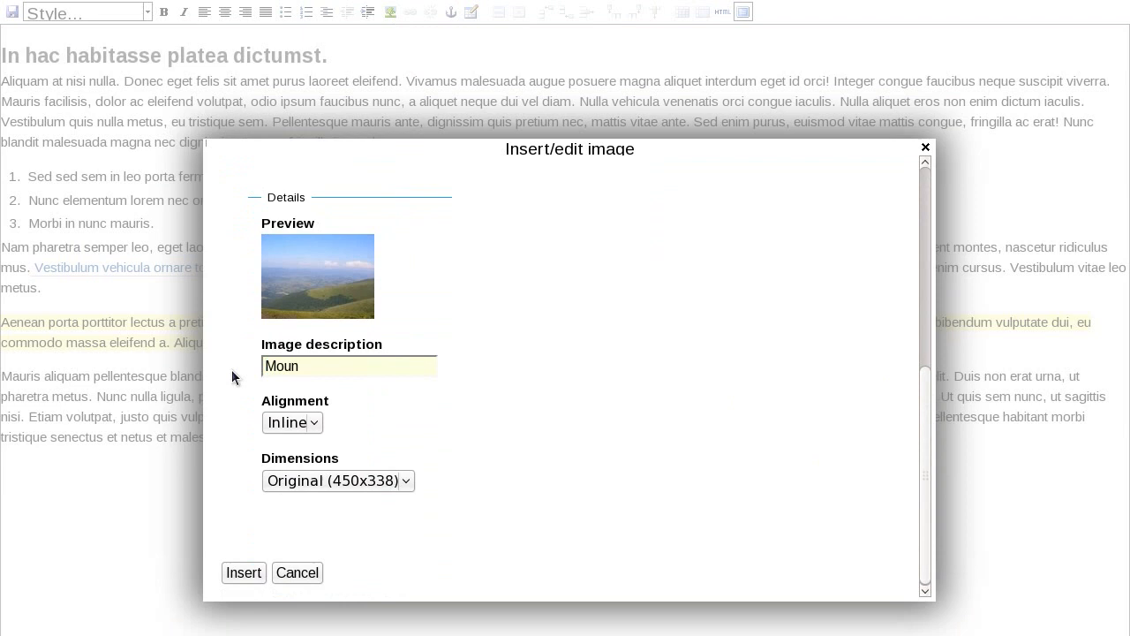
{"action": "type", "text": "tains"}
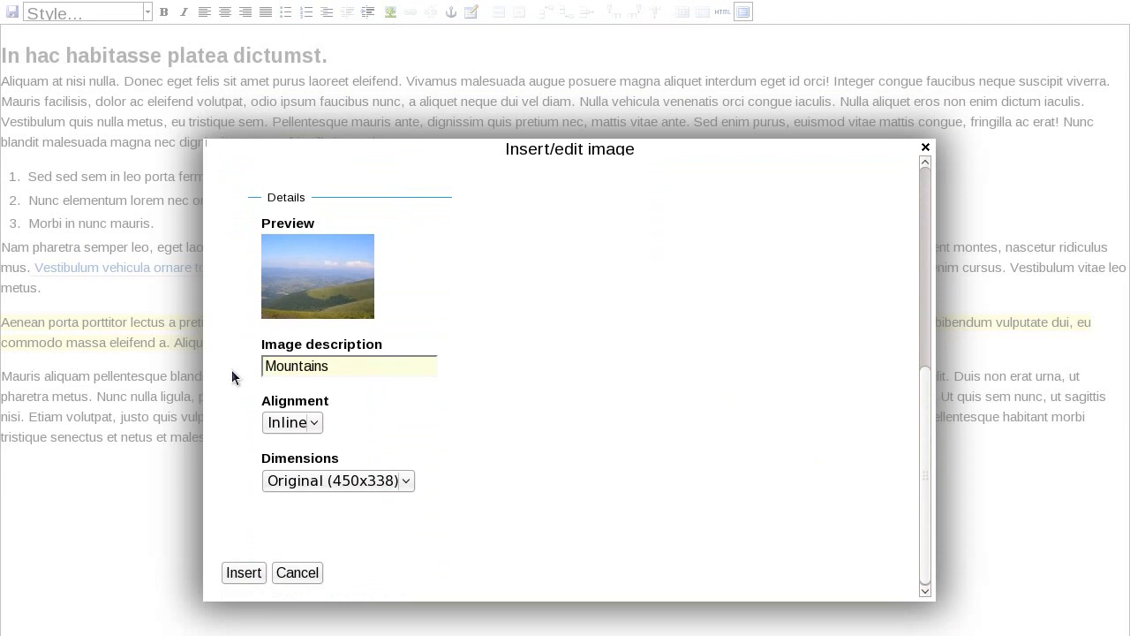
- Set the image to Alignment Right at Preview (400x400) size and insert it
{"action": "left_click", "coordinate": [291, 422]}
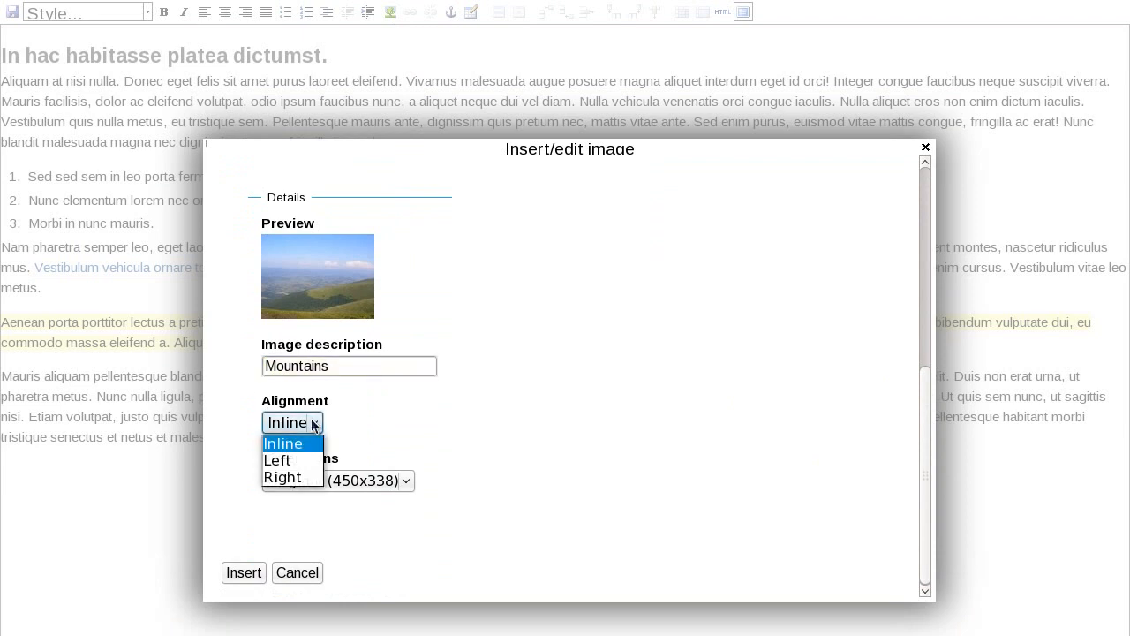
{"action": "left_click", "coordinate": [283, 477]}
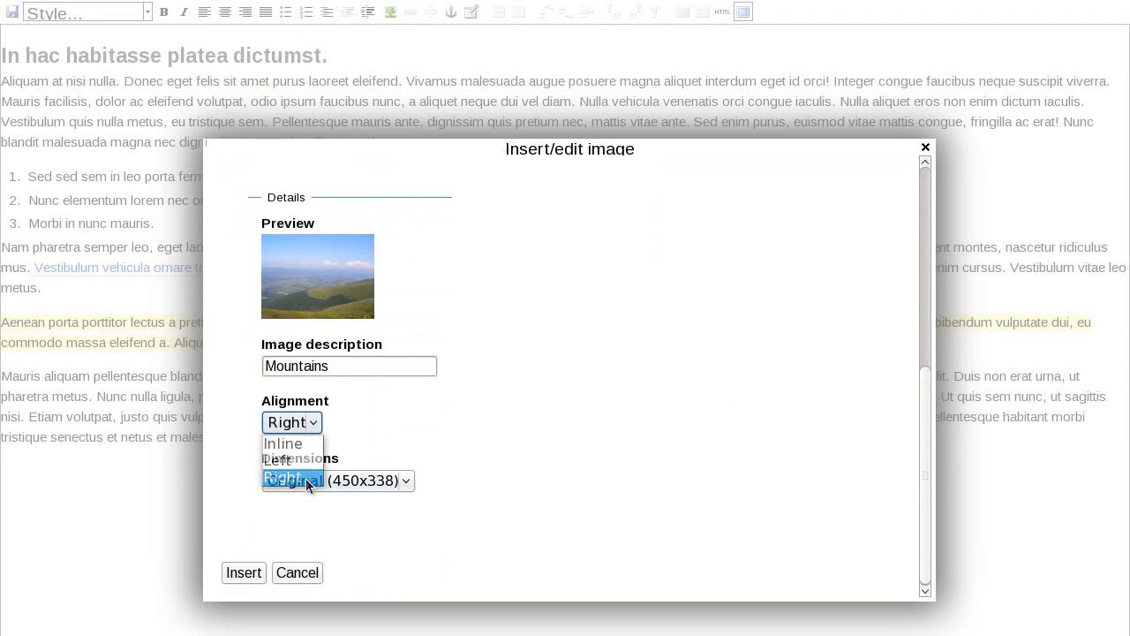
{"action": "left_click", "coordinate": [291, 481]}
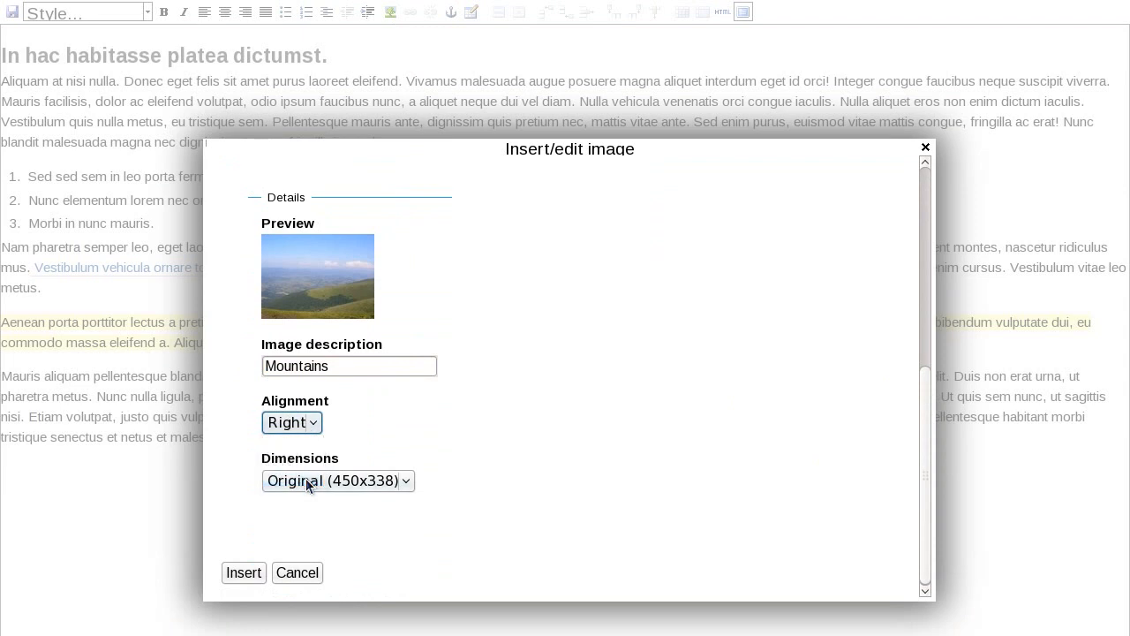
{"action": "mouse_move", "coordinate": [409, 484]}
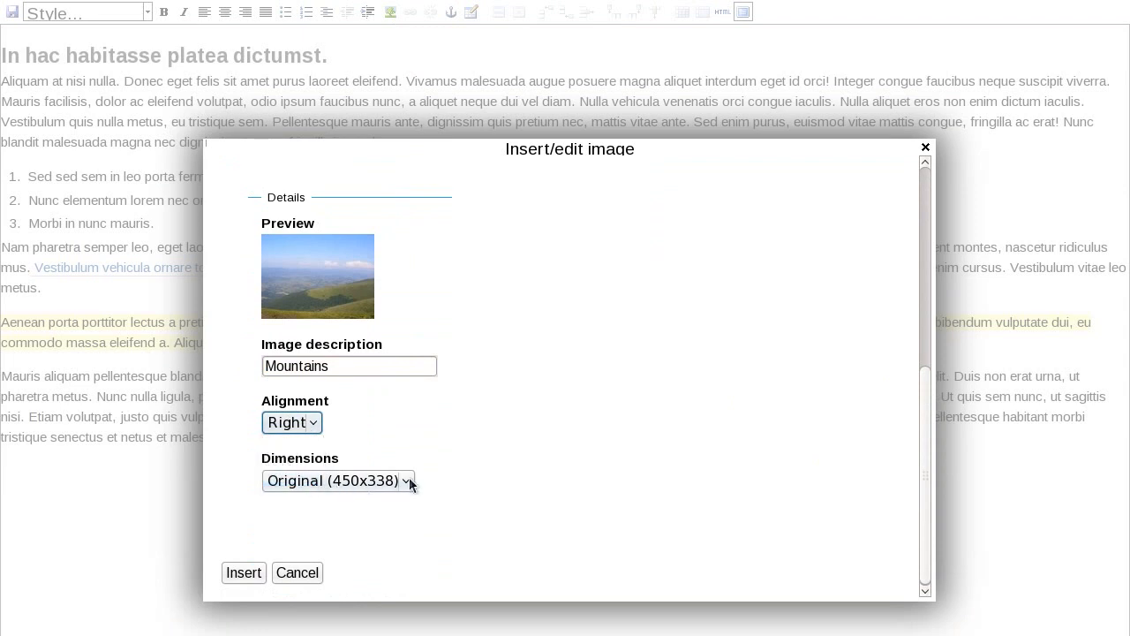
{"action": "left_click", "coordinate": [336, 480]}
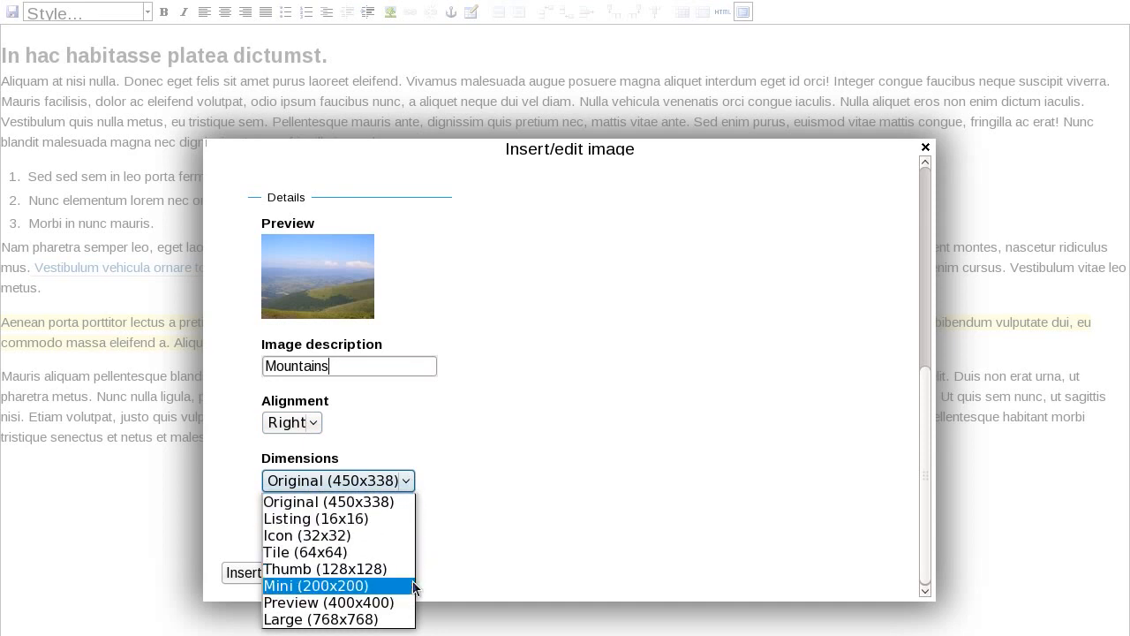
{"action": "left_click", "coordinate": [329, 603]}
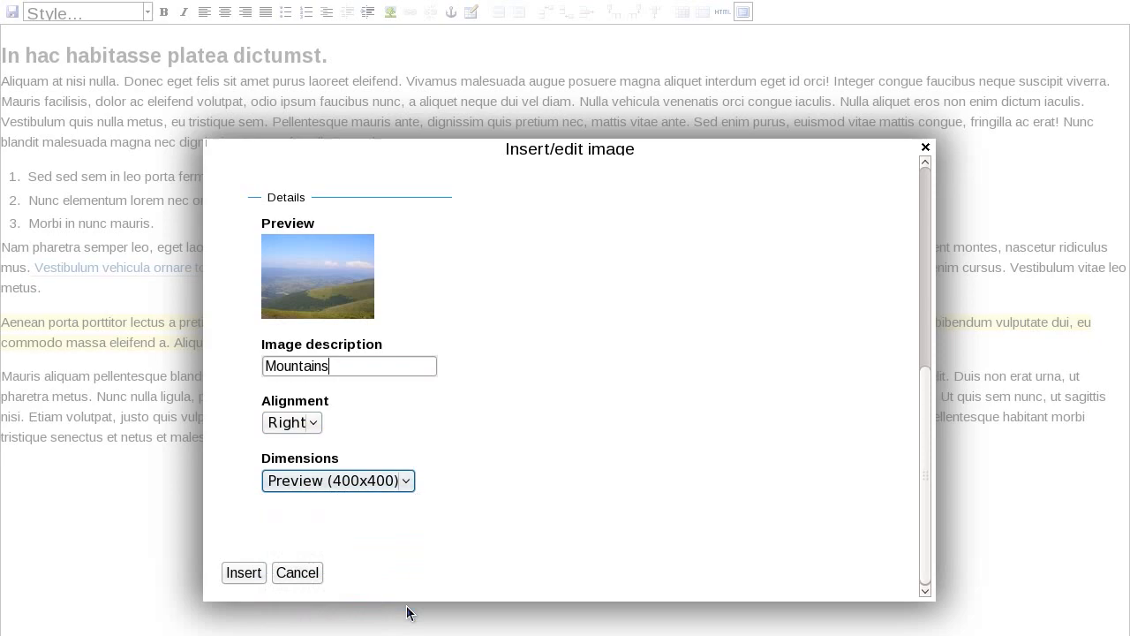
{"action": "left_click", "coordinate": [244, 573]}
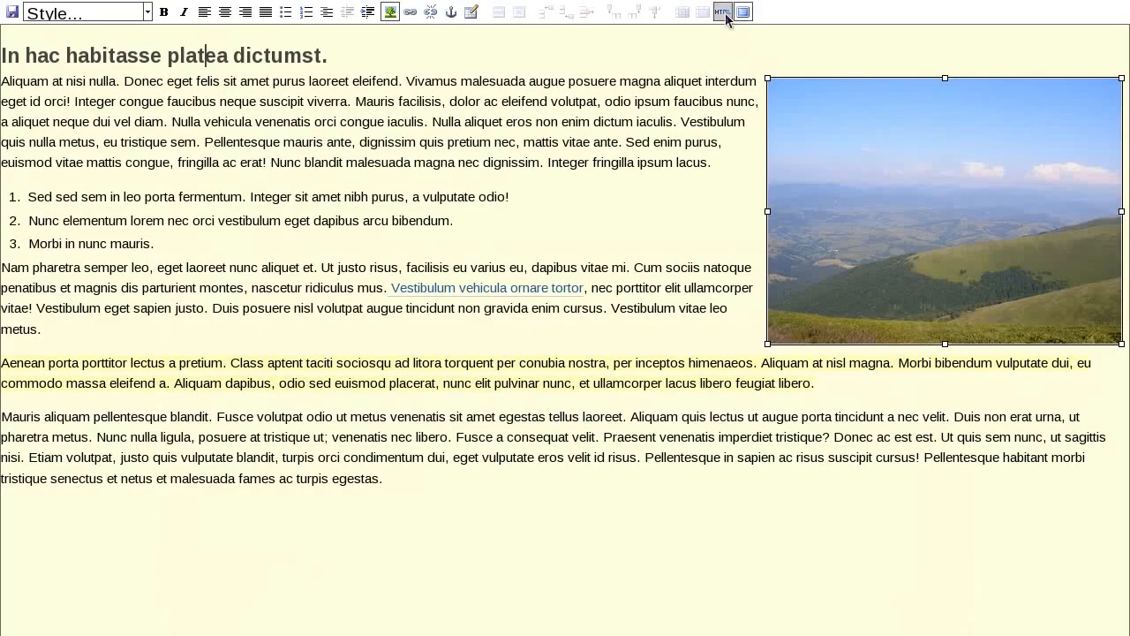
- Inspect the inserted img tag in the HTML source, cancel out, and save the Test Page
{"action": "left_click", "coordinate": [722, 11]}
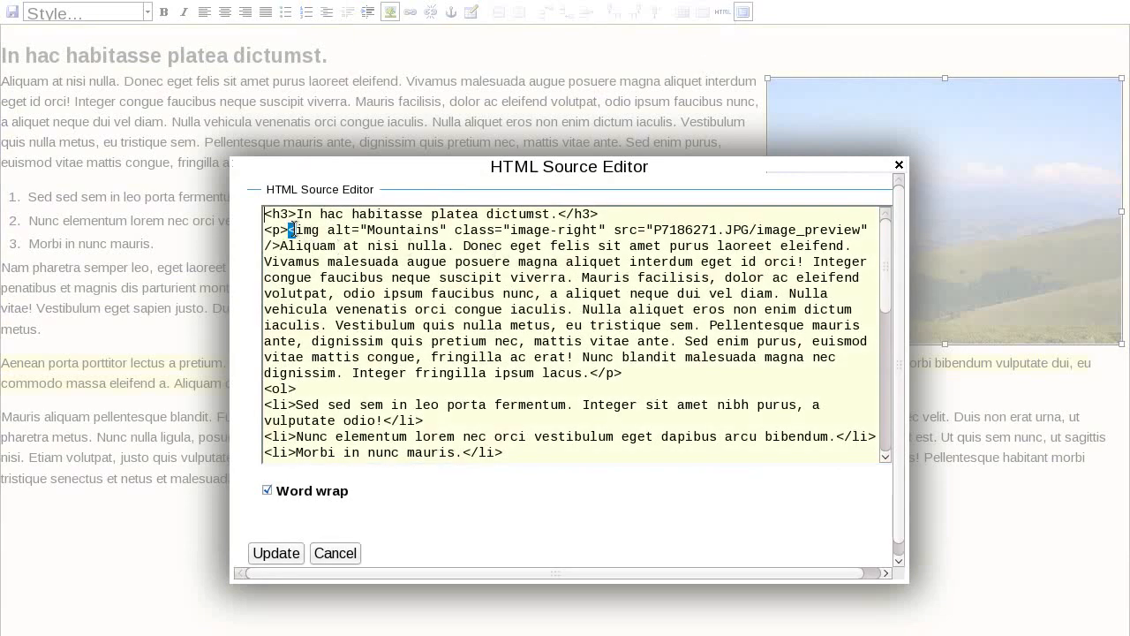
{"action": "left_click_drag", "start_coordinate": [291, 230], "coordinate": [609, 230]}
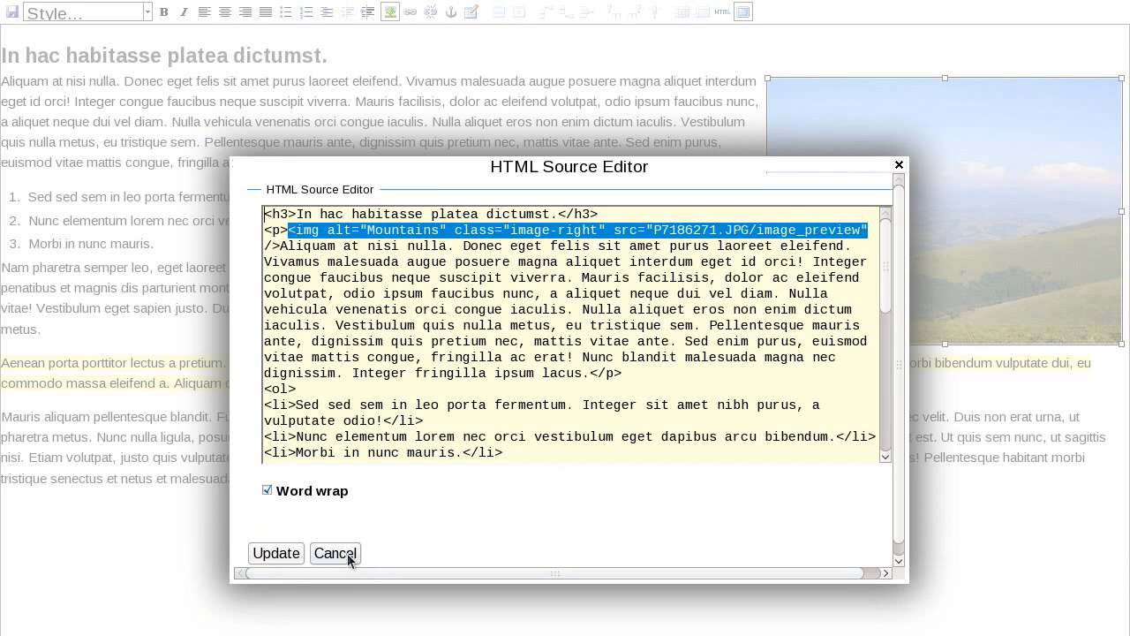
{"action": "left_click", "coordinate": [336, 553]}
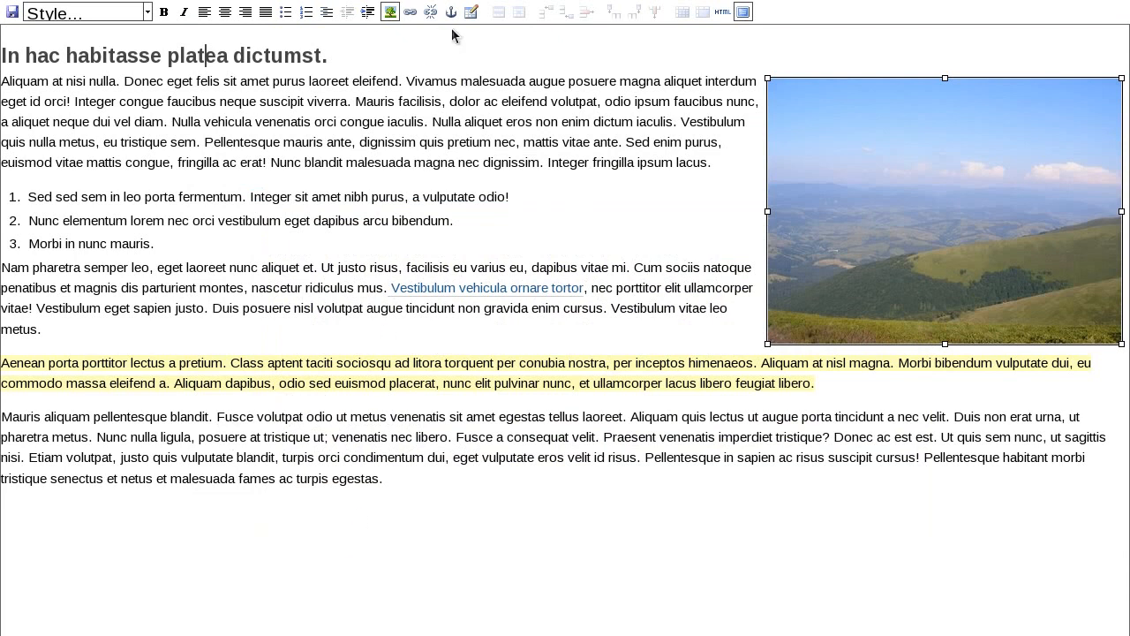
{"action": "mouse_move", "coordinate": [470, 11]}
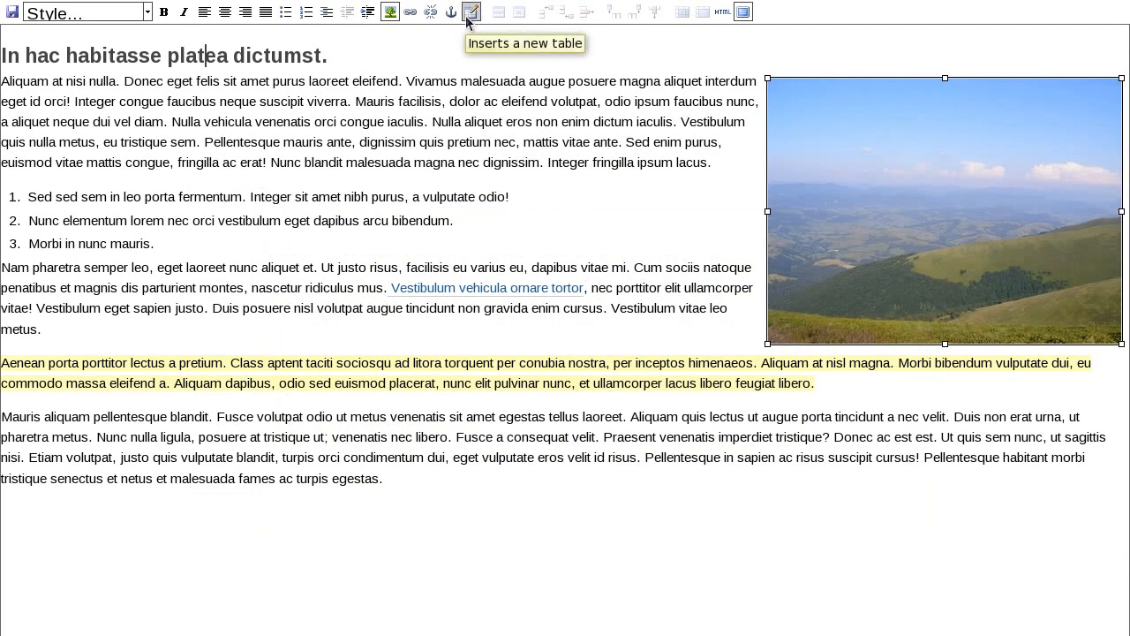
{"action": "mouse_move", "coordinate": [463, 26]}
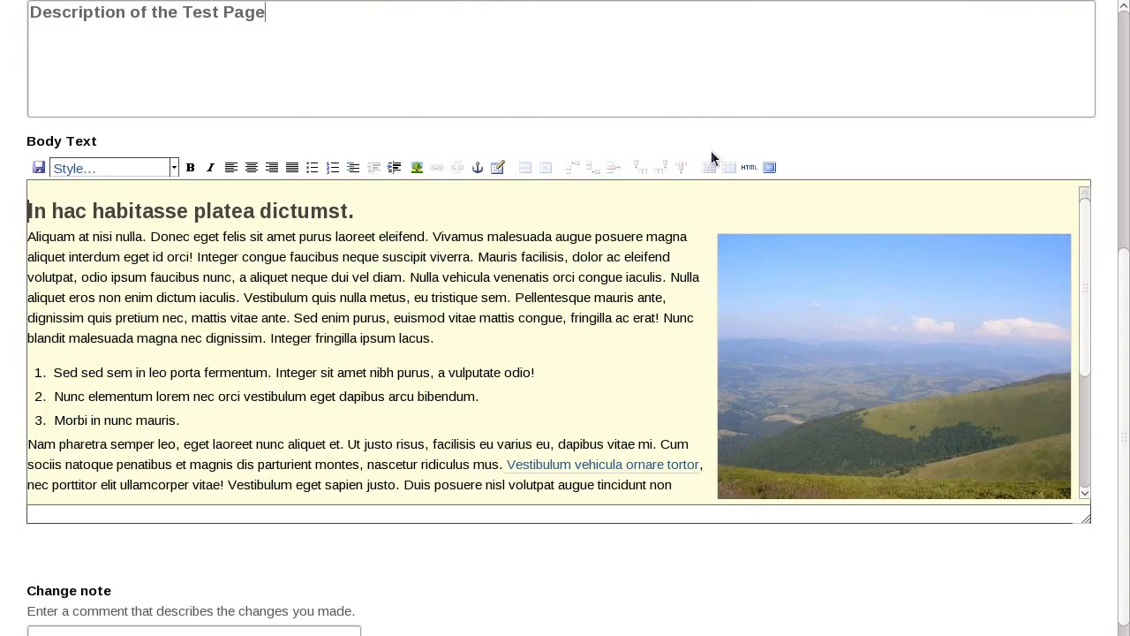
{"action": "scroll", "scroll_direction": "down", "scroll_amount": 3}
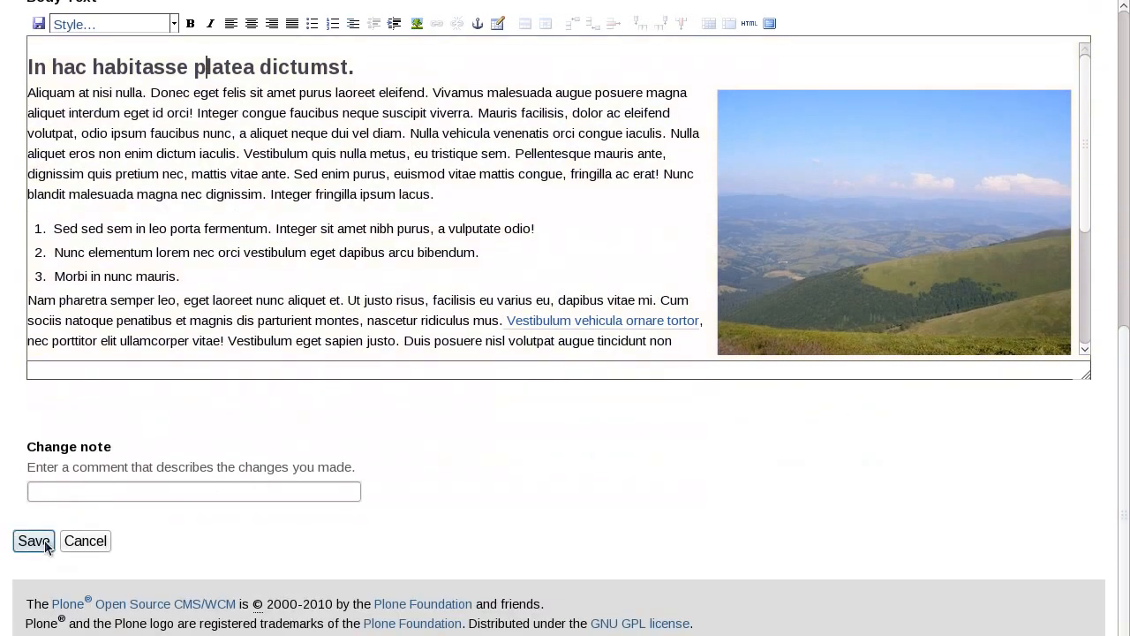
{"action": "left_click", "coordinate": [32, 541]}
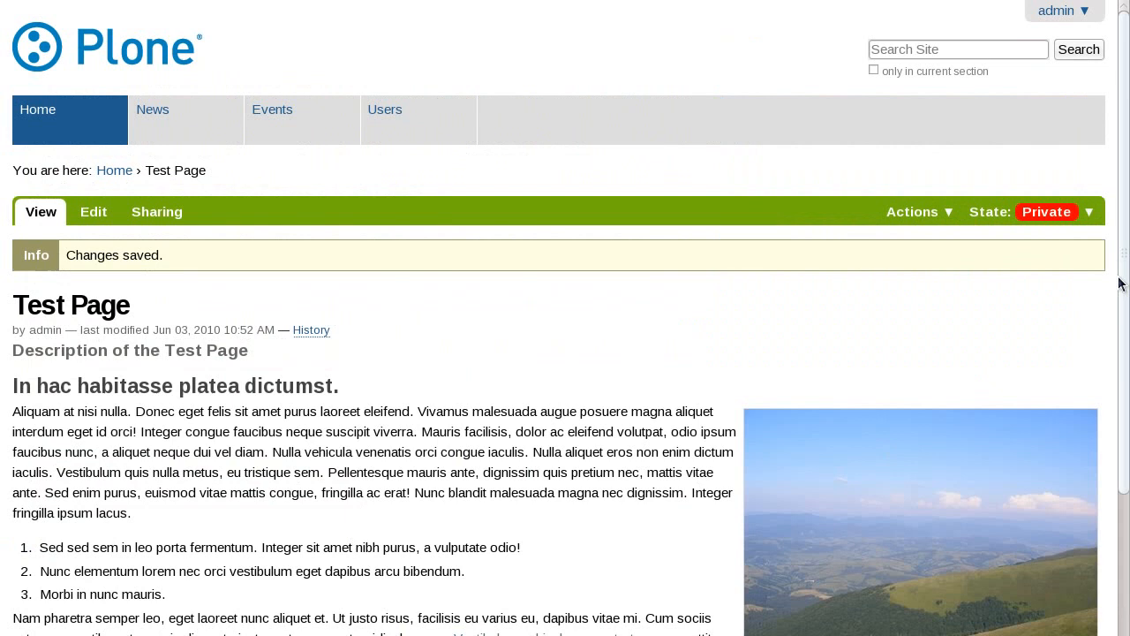
- Show the admin user menu with Dashboard, Preferences, Site Setup and Log out
{"action": "scroll", "scroll_direction": "down", "scroll_amount": 3}
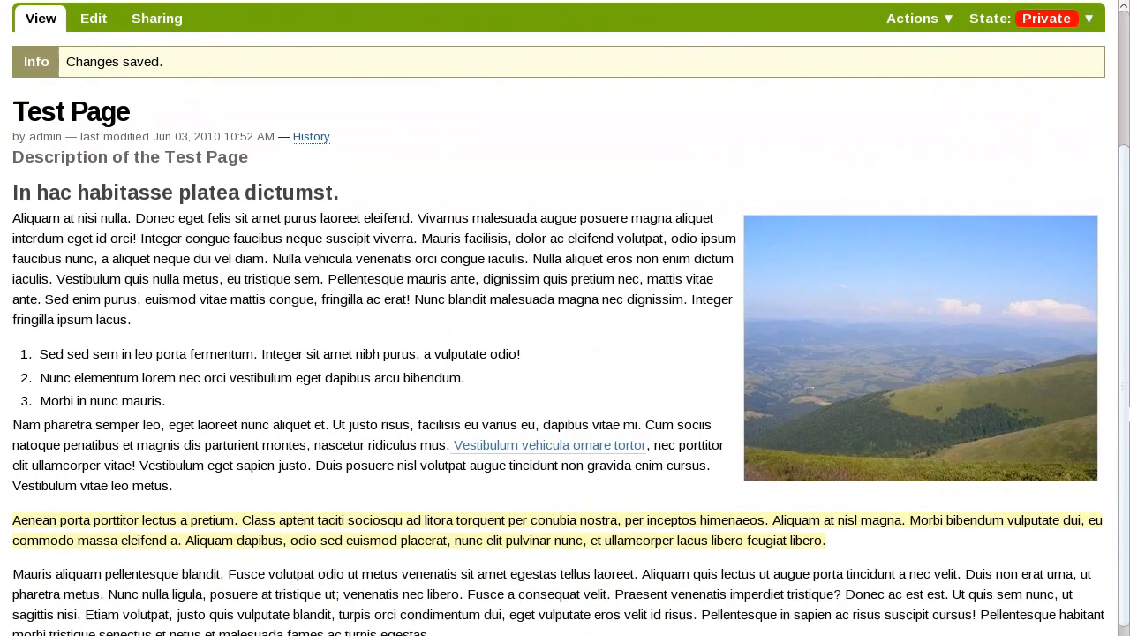
{"action": "scroll", "scroll_direction": "down", "scroll_amount": 3}
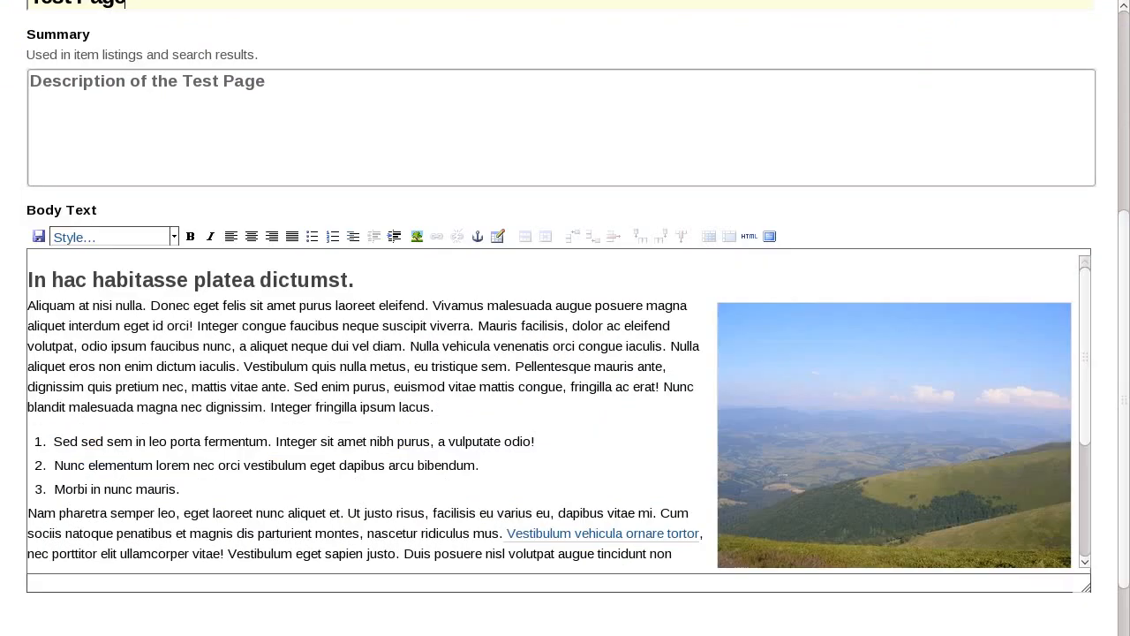
{"action": "left_click", "coordinate": [212, 237]}
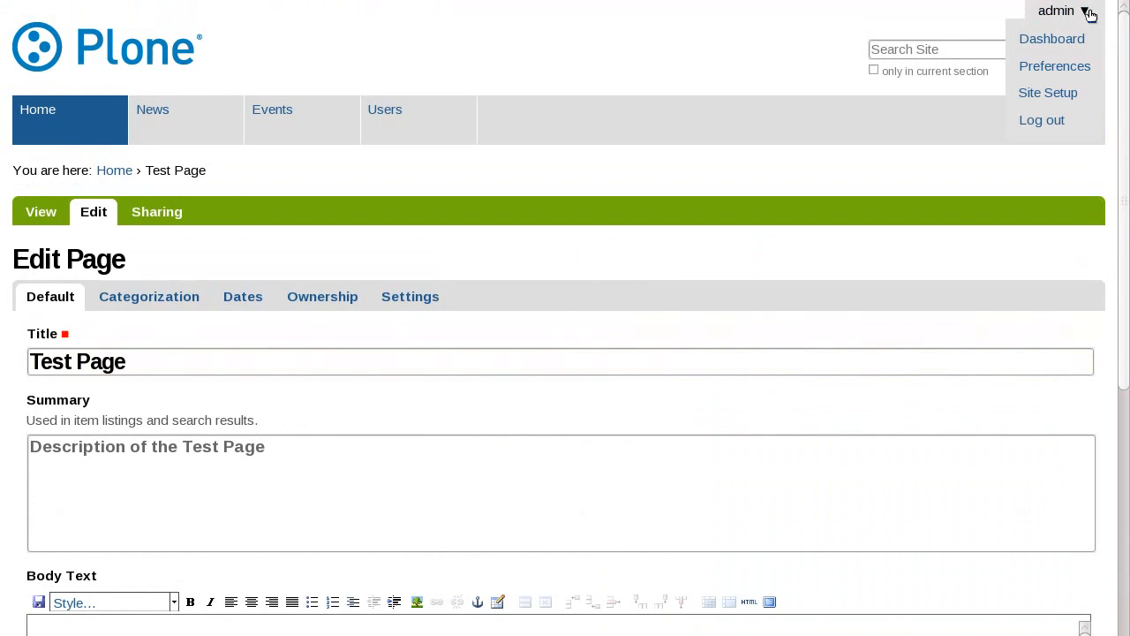
{"action": "mouse_move", "coordinate": [1049, 92]}
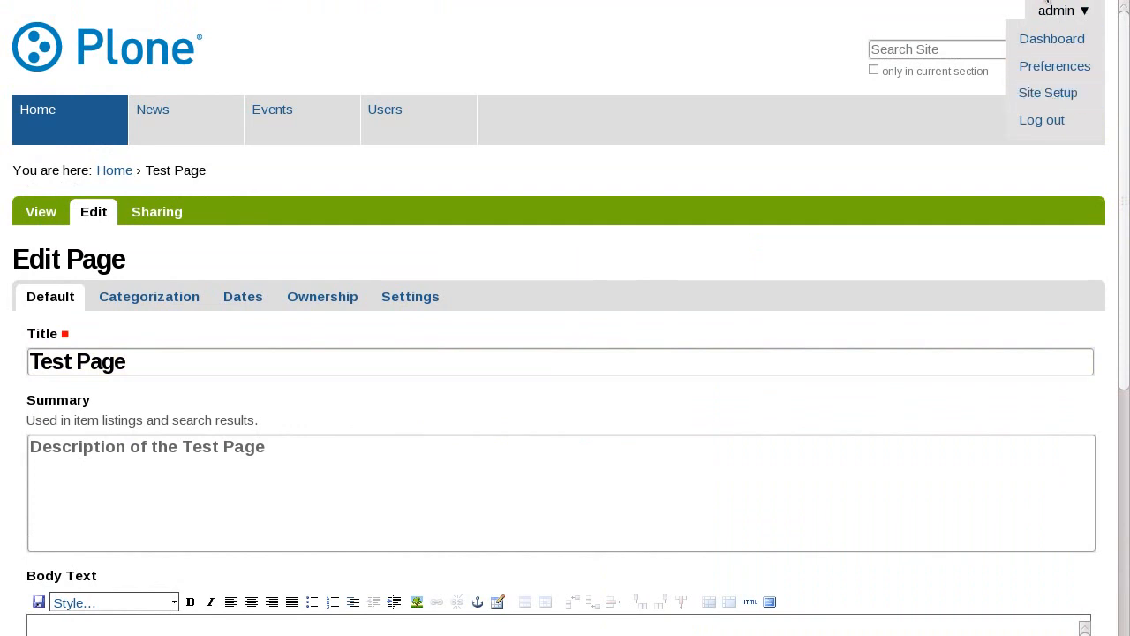
- Reach TinyMCE Visual Editor settings from Site Setup and scan its layout and style lists
{"action": "left_click", "coordinate": [1047, 92]}
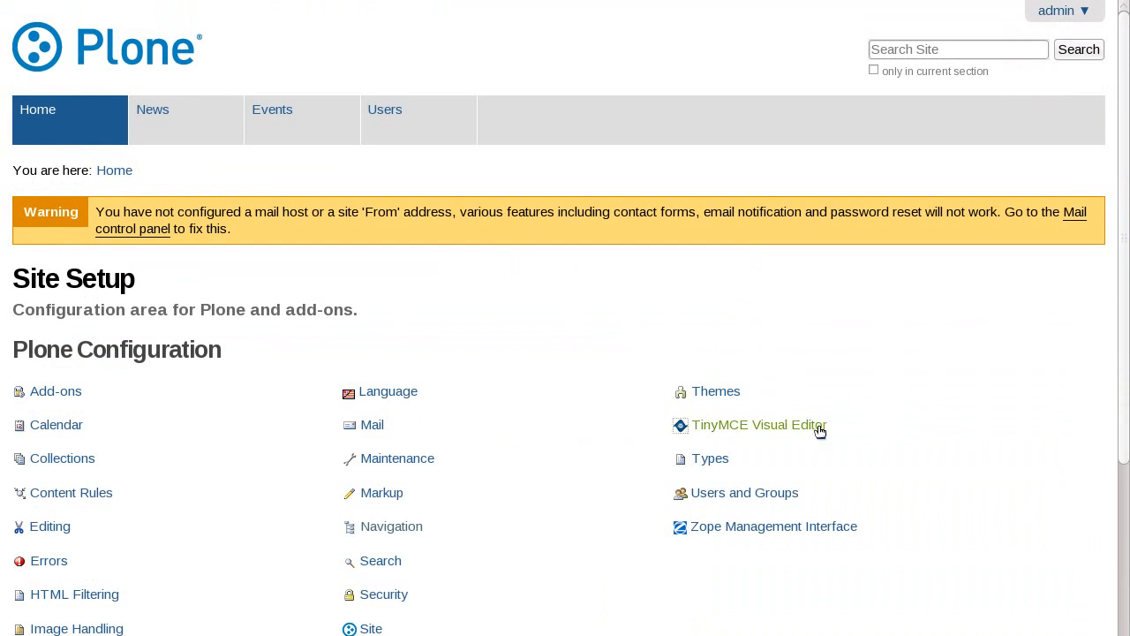
{"action": "left_click", "coordinate": [758, 424]}
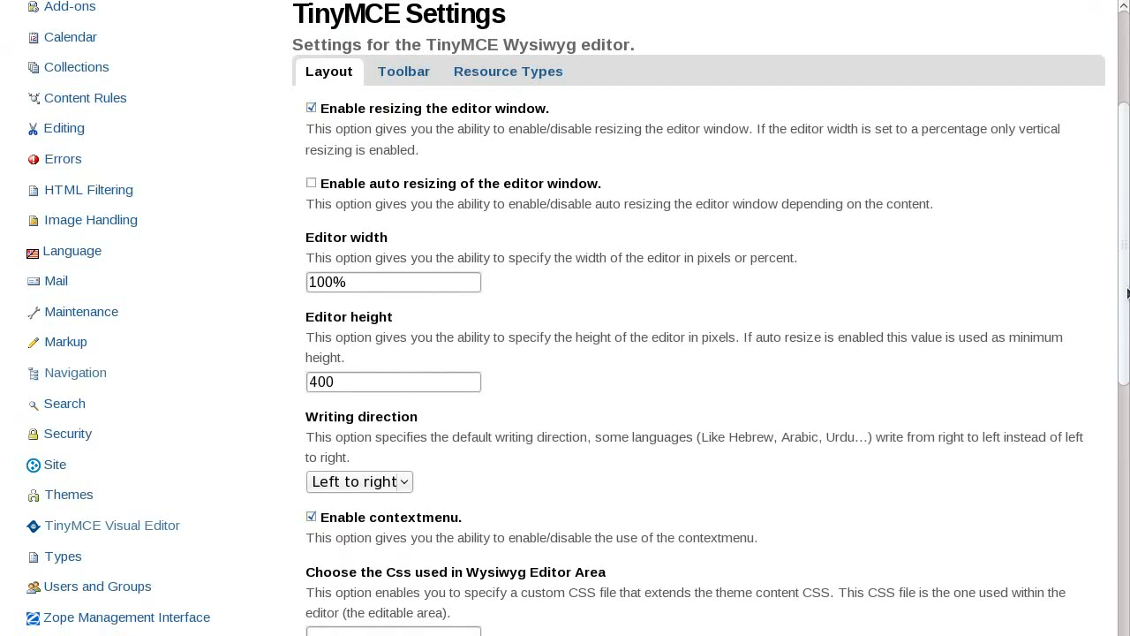
{"action": "scroll", "scroll_direction": "down", "scroll_amount": 3}
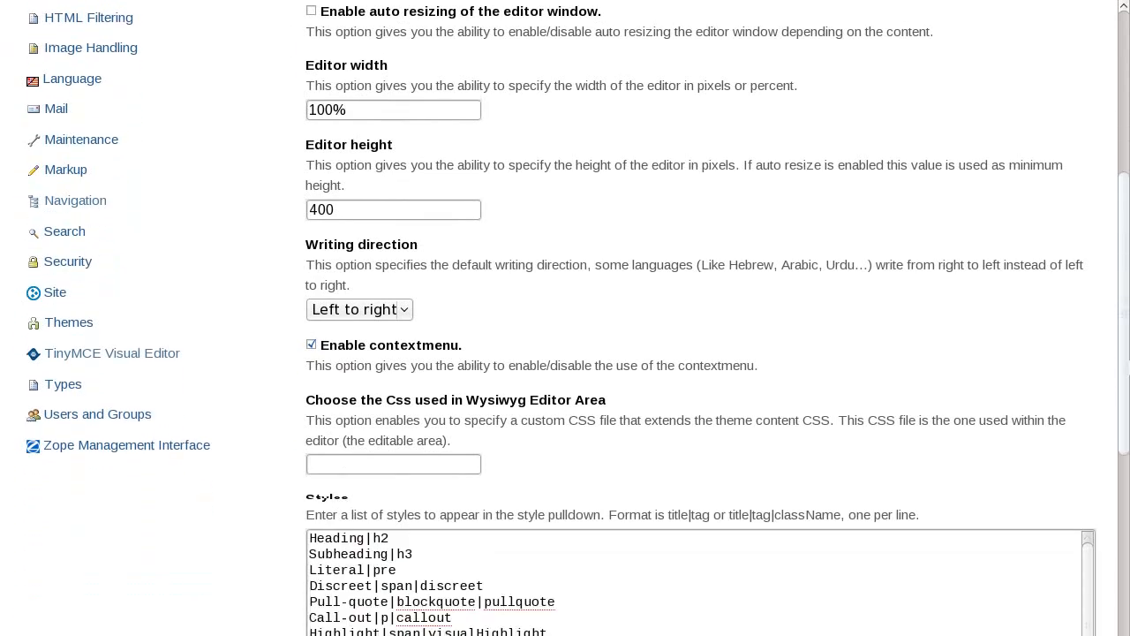
{"action": "scroll", "scroll_direction": "down", "scroll_amount": 3}
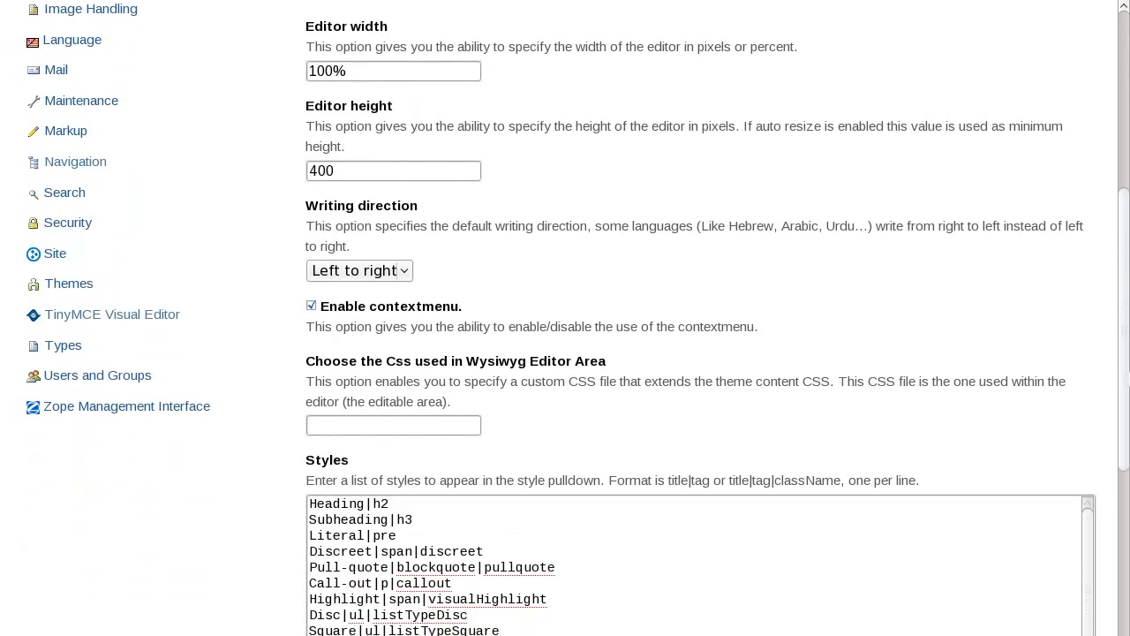
{"action": "scroll", "scroll_direction": "down", "scroll_amount": 3}
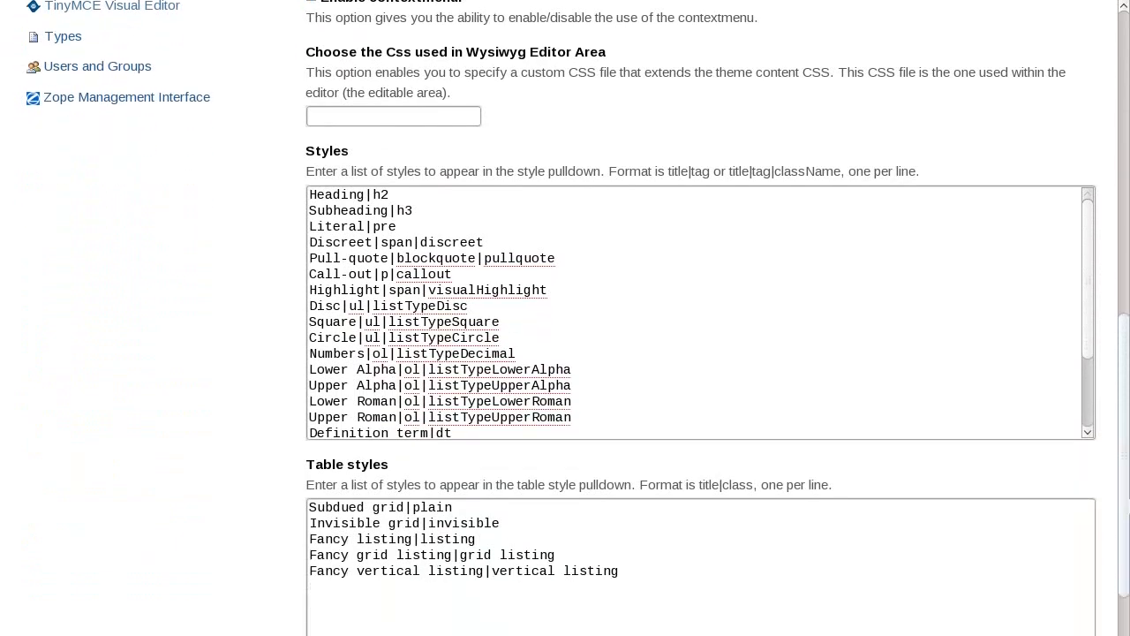
{"action": "scroll", "scroll_direction": "down", "scroll_amount": 3}
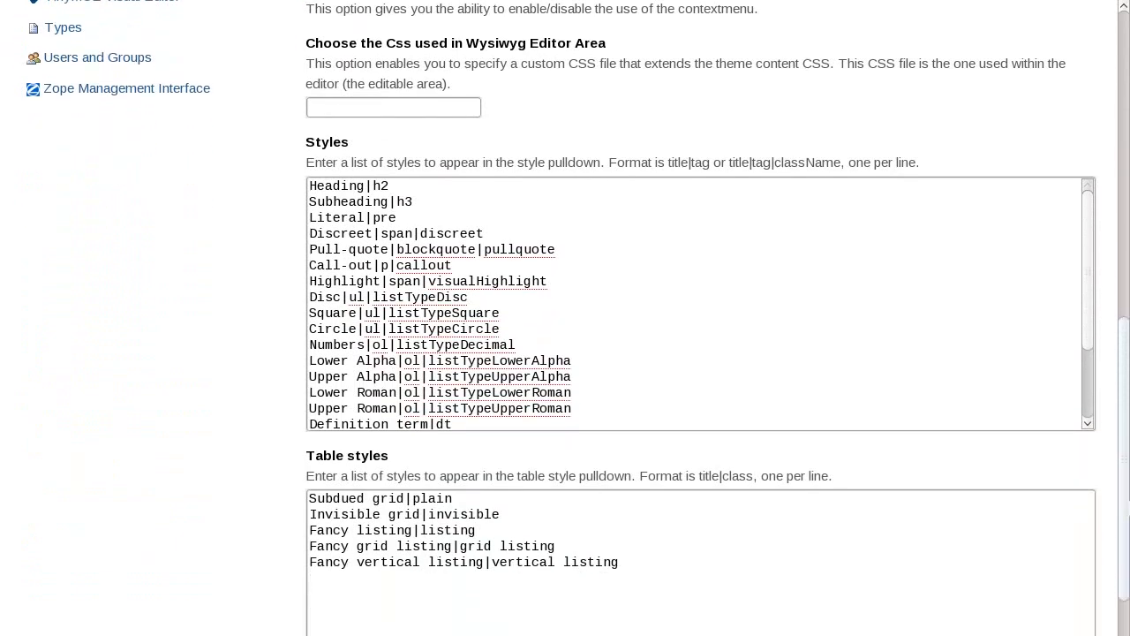
{"action": "scroll", "scroll_direction": "down", "scroll_amount": 3}
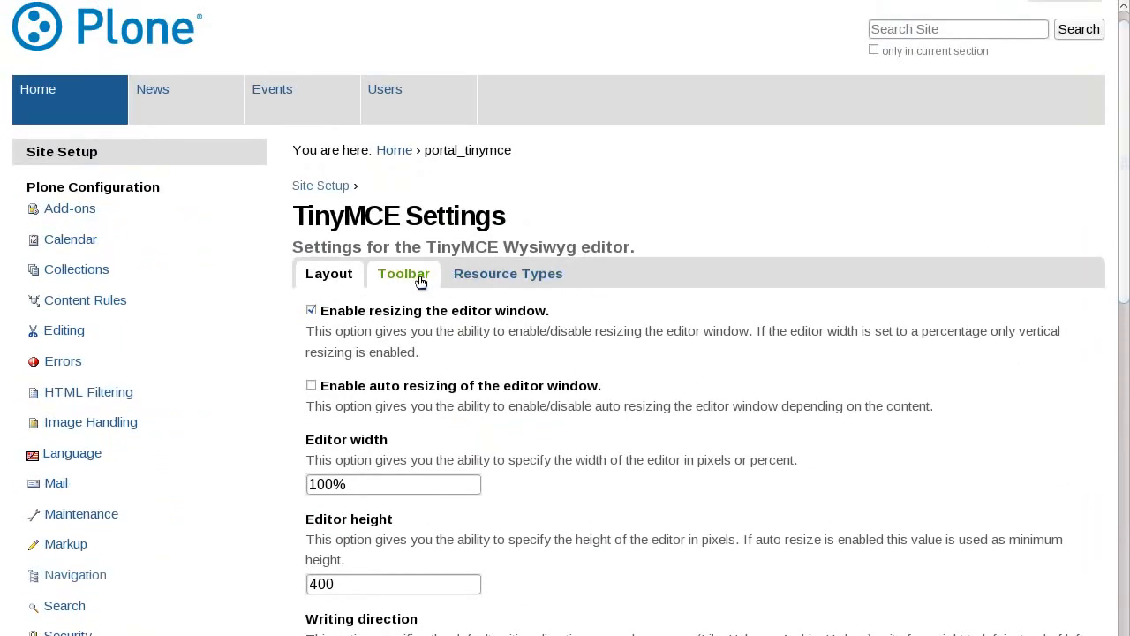
- On the Toolbar tab tick Undo through Print buttons and save with 'Changes saved' confirmed
{"action": "left_click", "coordinate": [402, 272]}
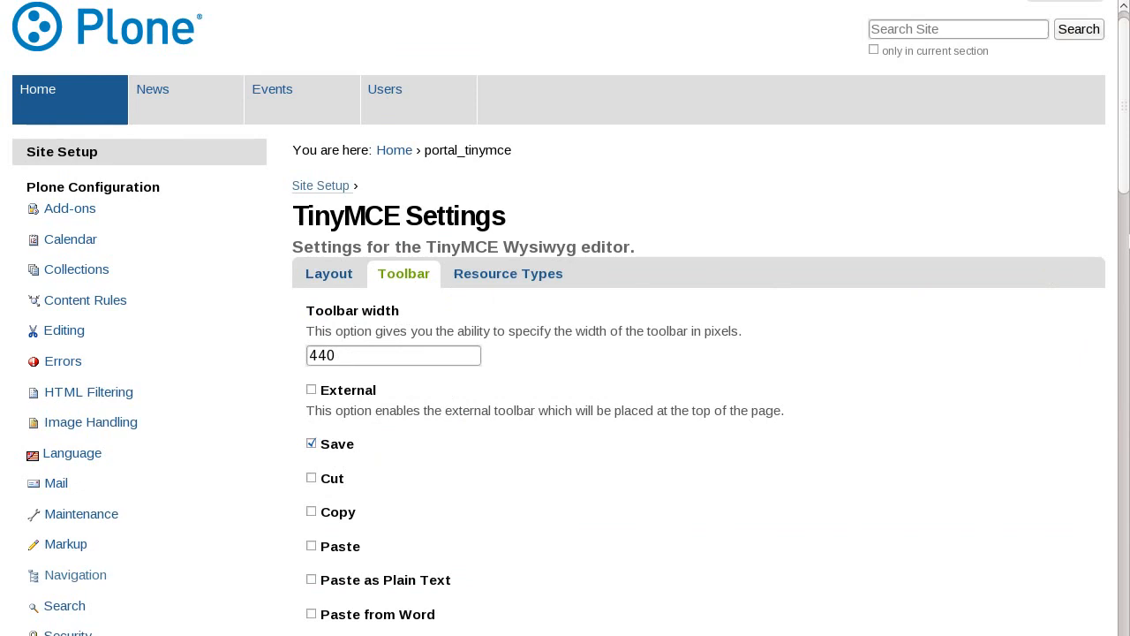
{"action": "scroll", "scroll_direction": "down", "scroll_amount": 3}
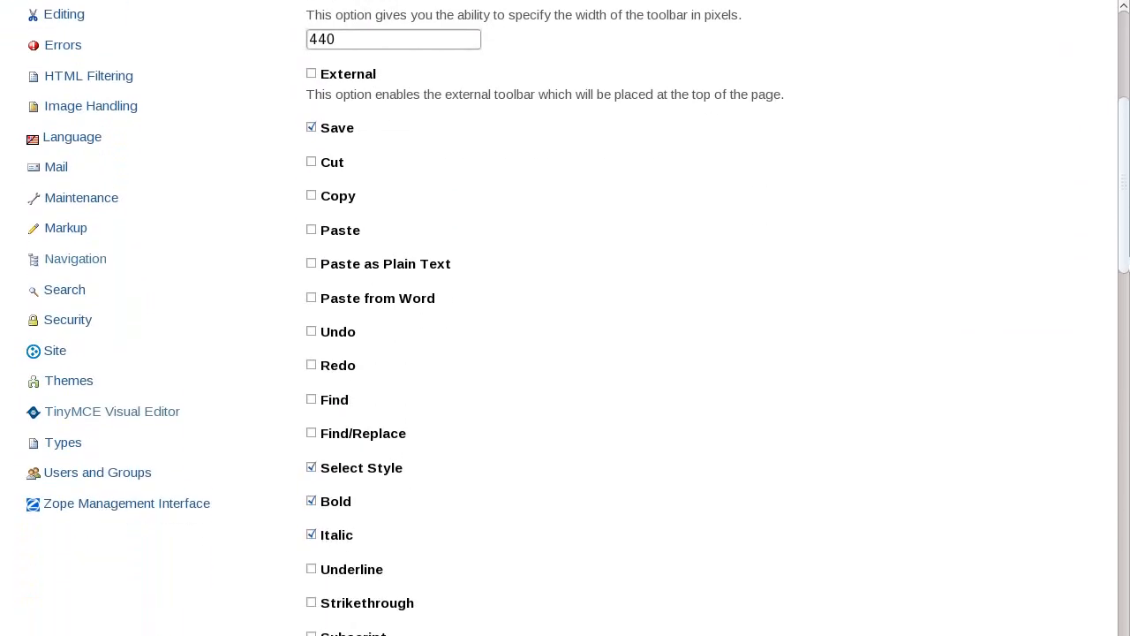
{"action": "left_click", "coordinate": [311, 332]}
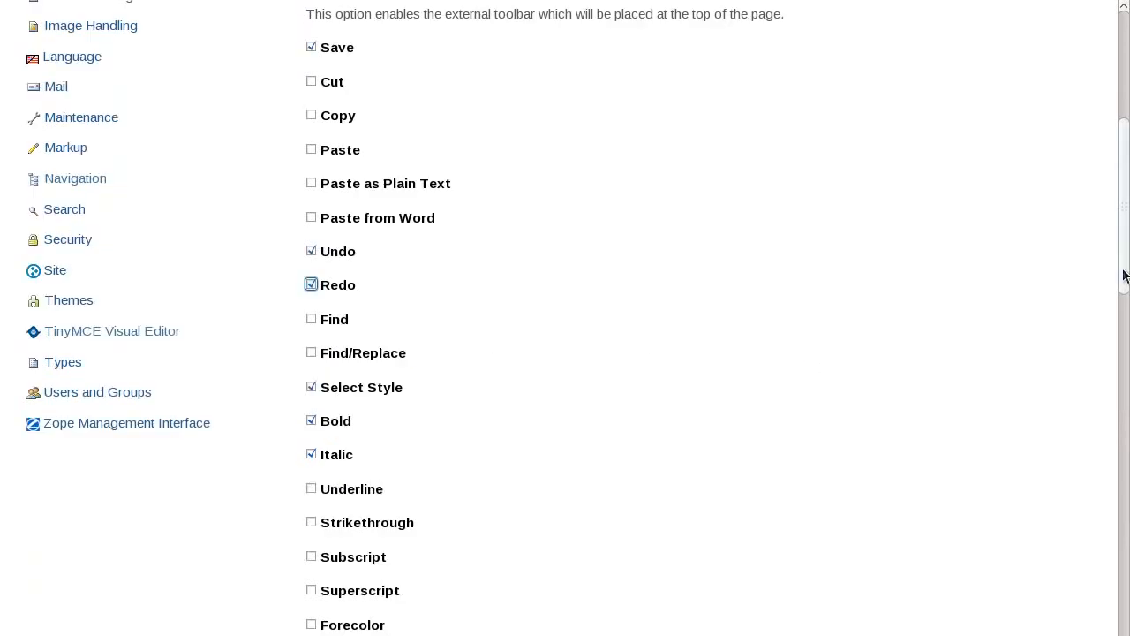
{"action": "scroll", "scroll_direction": "down", "scroll_amount": 3}
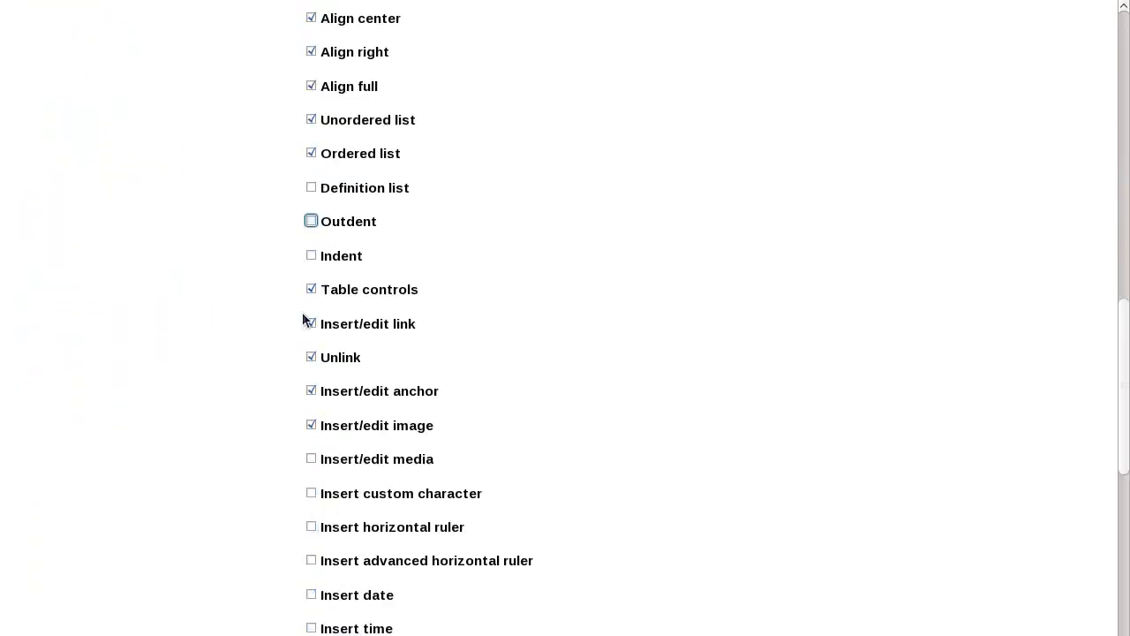
{"action": "scroll", "scroll_direction": "down", "scroll_amount": 3}
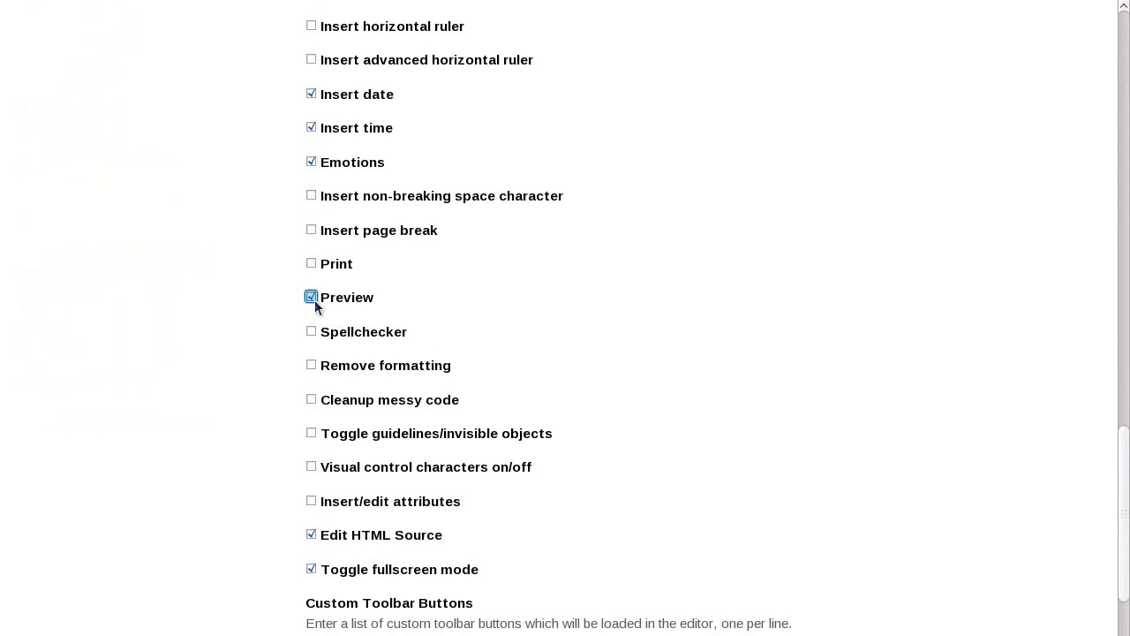
{"action": "left_click", "coordinate": [311, 263]}
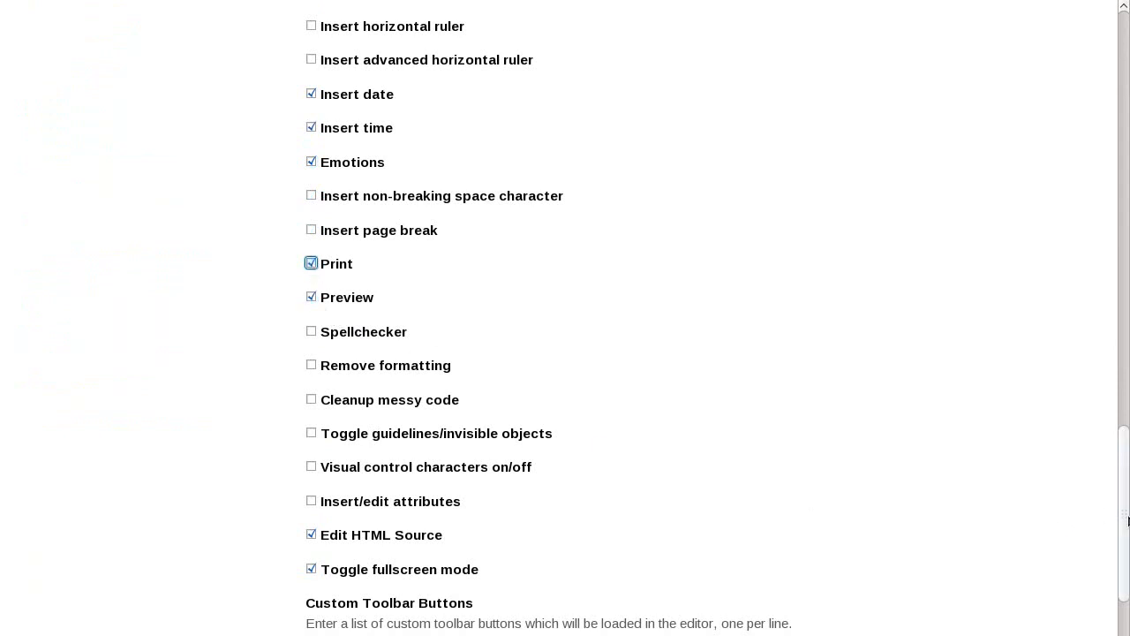
{"action": "scroll", "scroll_direction": "down", "scroll_amount": 3}
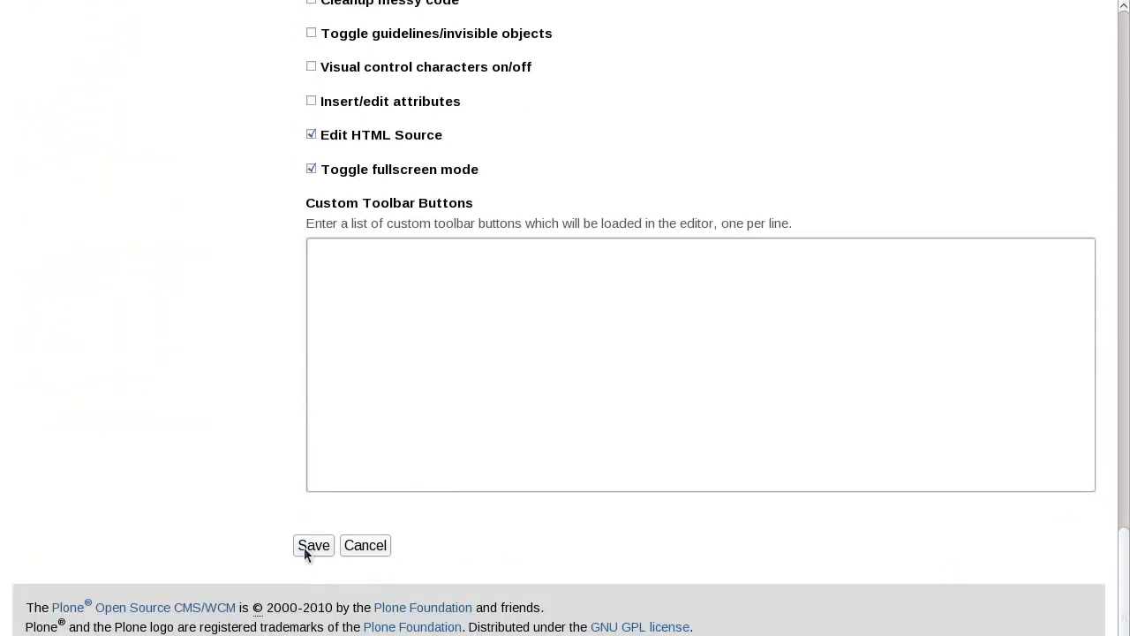
{"action": "left_click", "coordinate": [314, 544]}
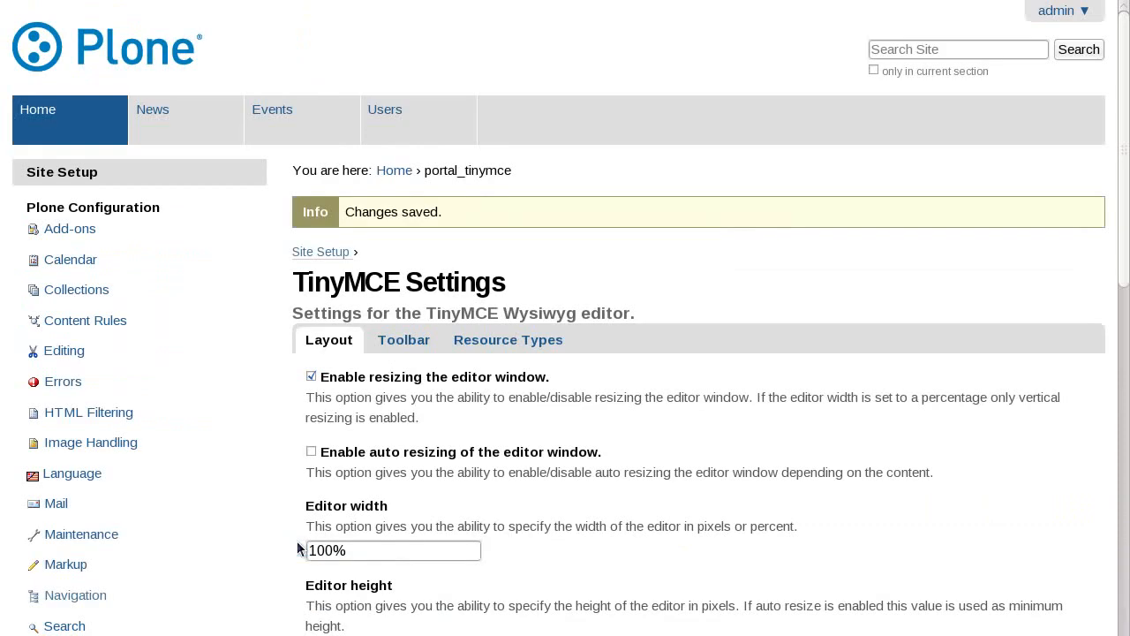
{"action": "mouse_move", "coordinate": [897, 3]}
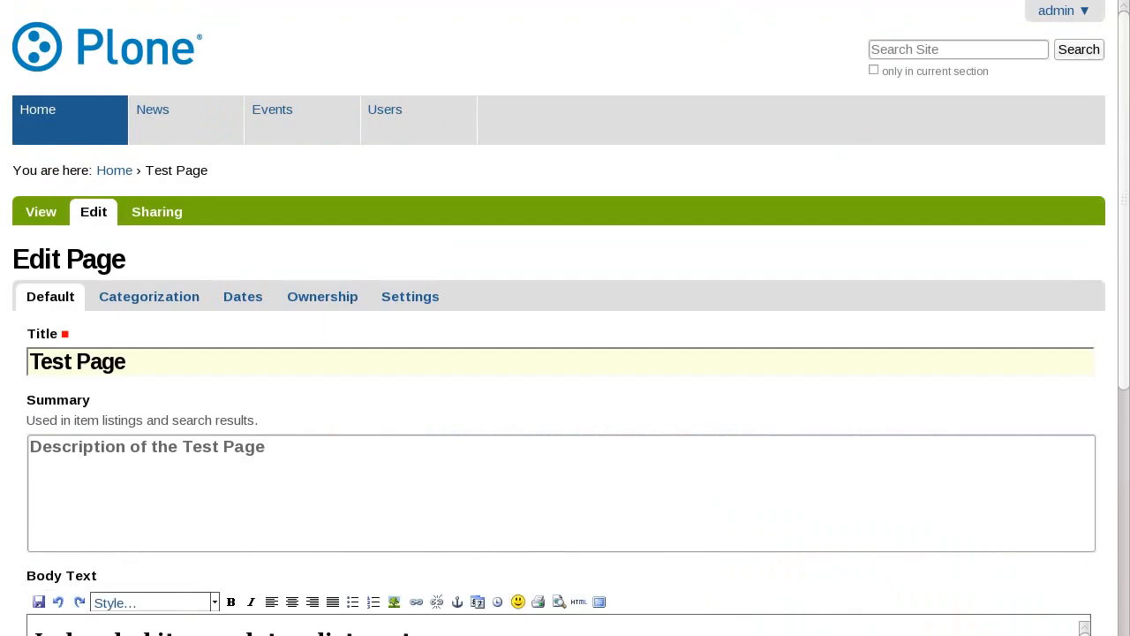
- Insert the date 2010-06-03 after the first sentence of the Test Page body
{"action": "scroll", "scroll_direction": "down", "scroll_amount": 3}
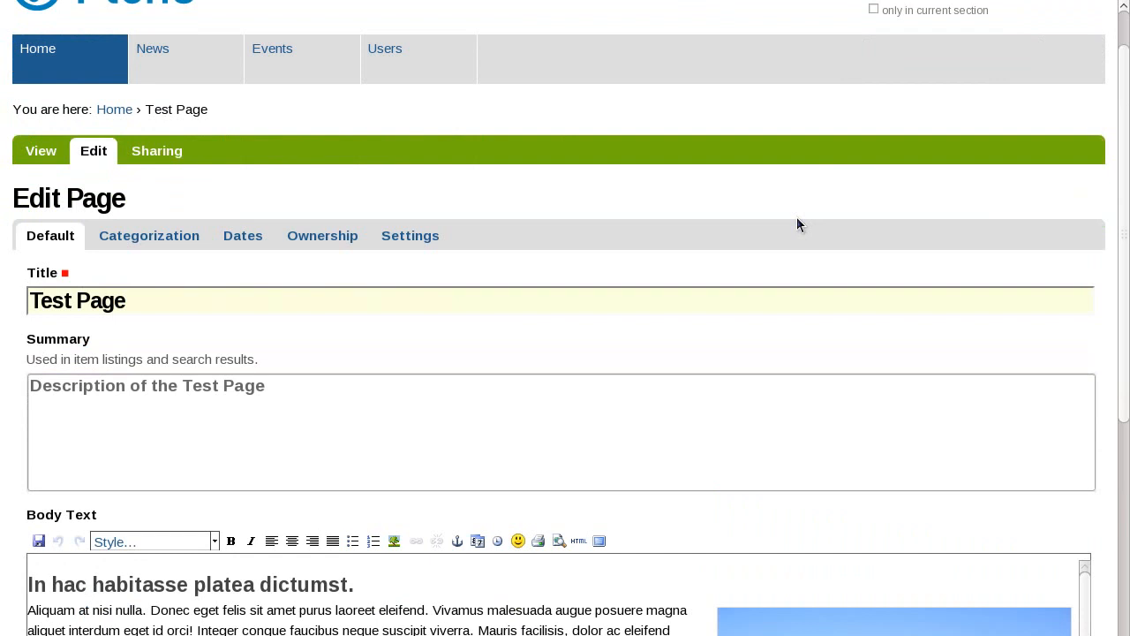
{"action": "scroll", "scroll_direction": "down", "scroll_amount": 3}
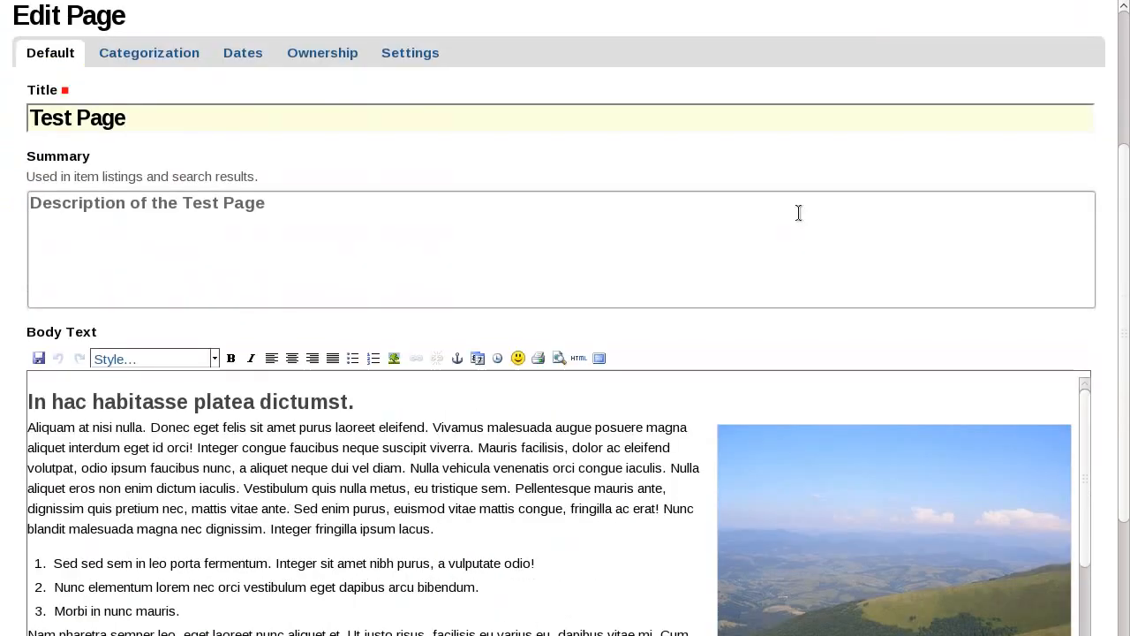
{"action": "scroll", "scroll_direction": "down", "scroll_amount": 3}
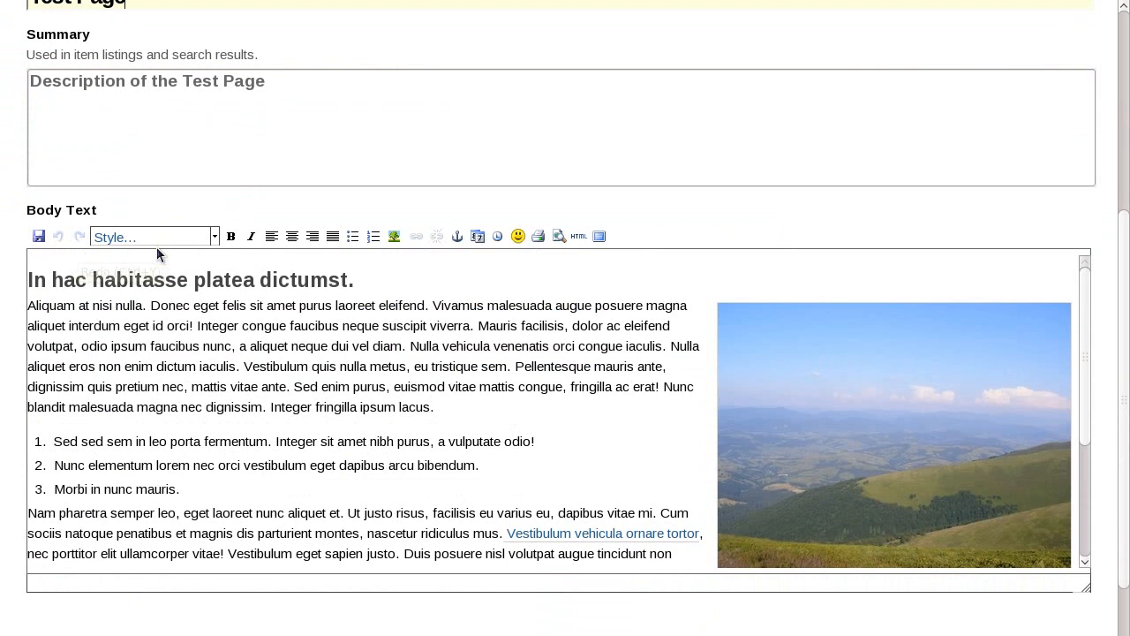
{"action": "mouse_move", "coordinate": [477, 237]}
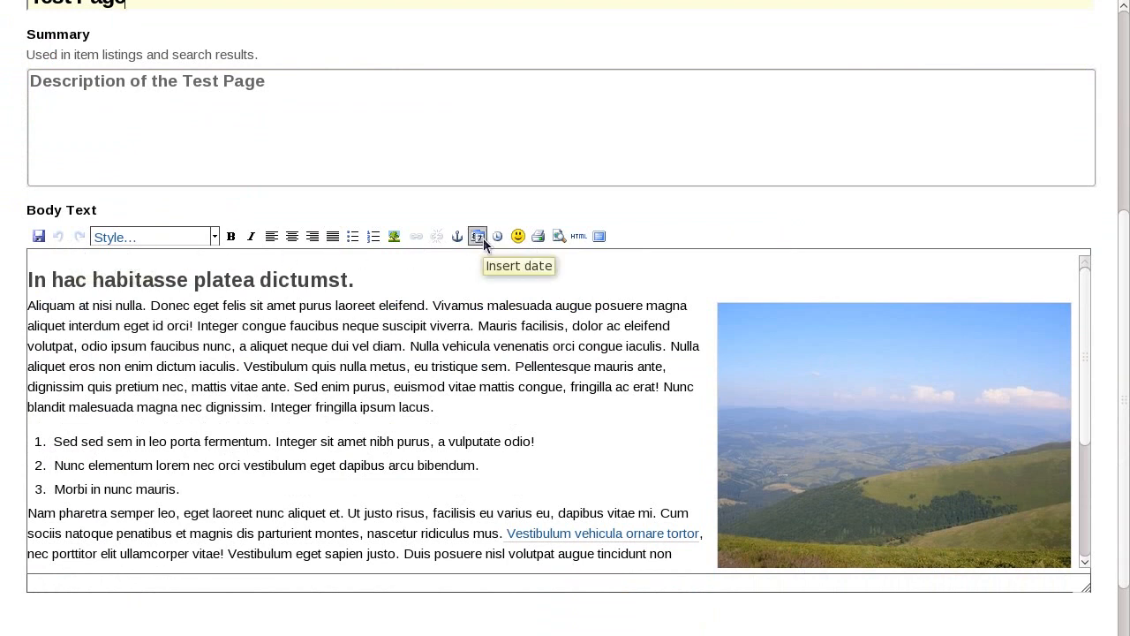
{"action": "left_click", "coordinate": [431, 304]}
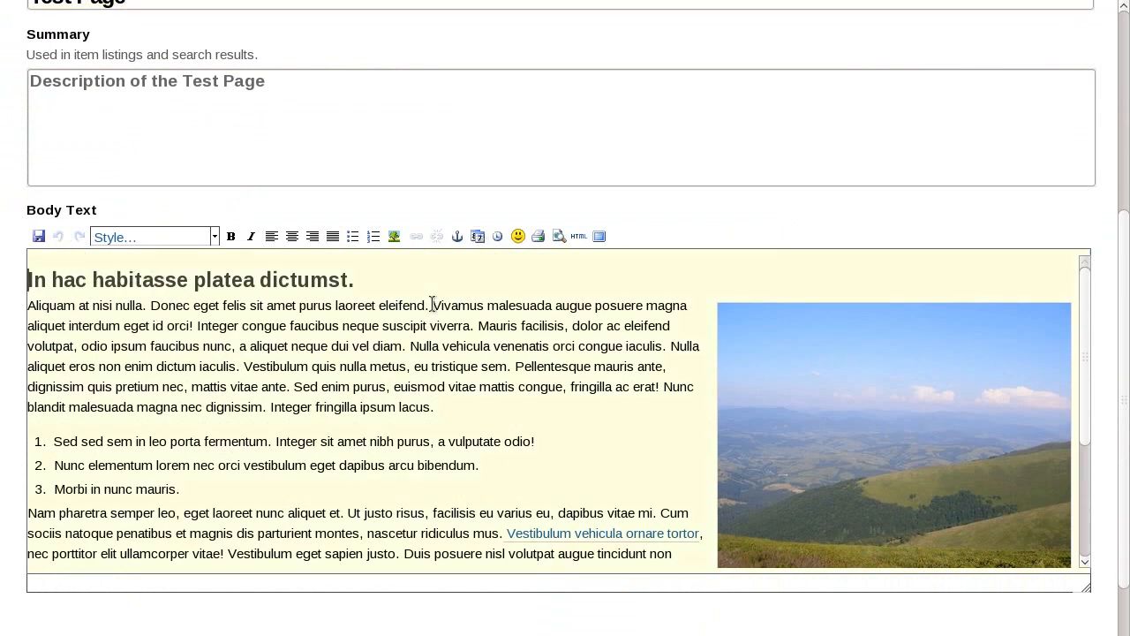
{"action": "type", "text": "2010-06-03 10:58:59"}
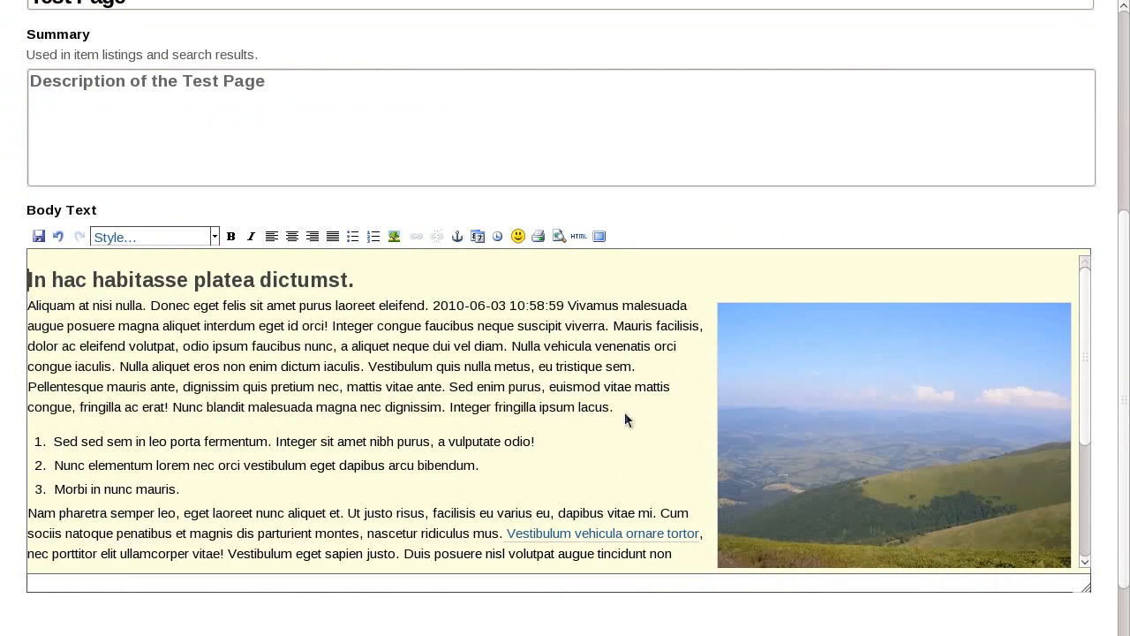
- Add a smiley emoticon at the end of the first paragraph using the Emotions button
{"action": "left_click", "coordinate": [611, 407]}
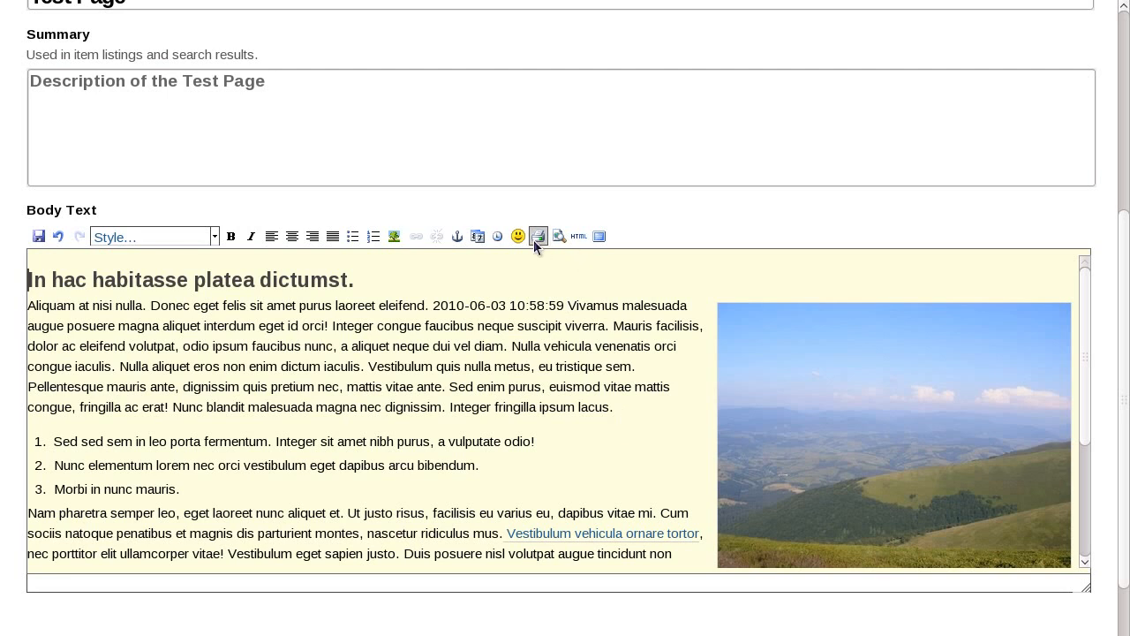
{"action": "left_click", "coordinate": [537, 236]}
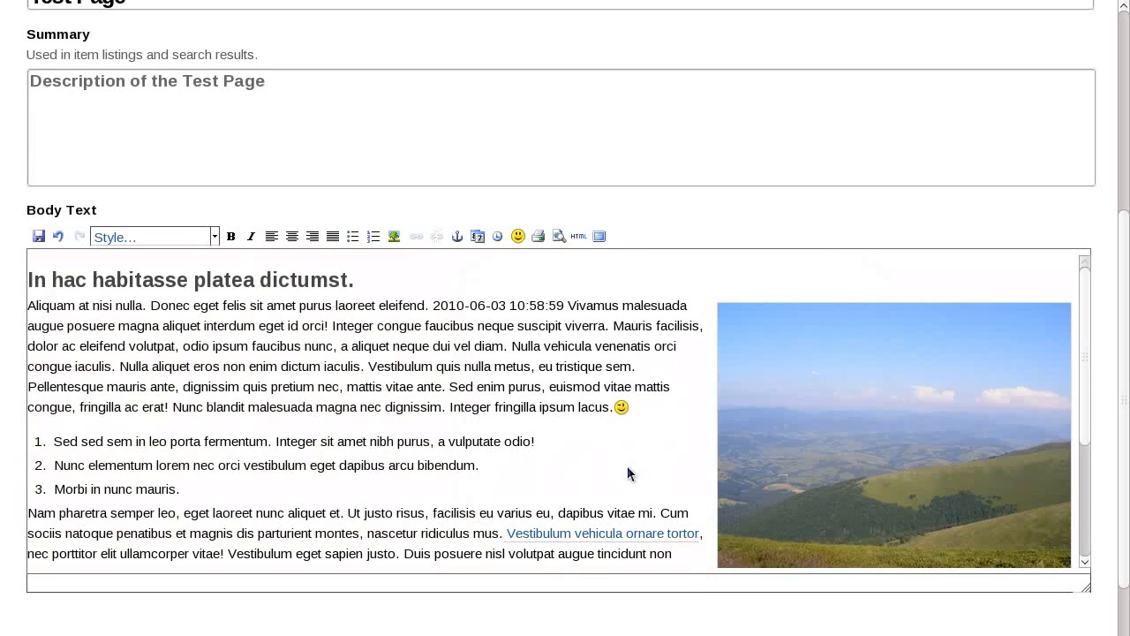
{"action": "mouse_move", "coordinate": [537, 237]}
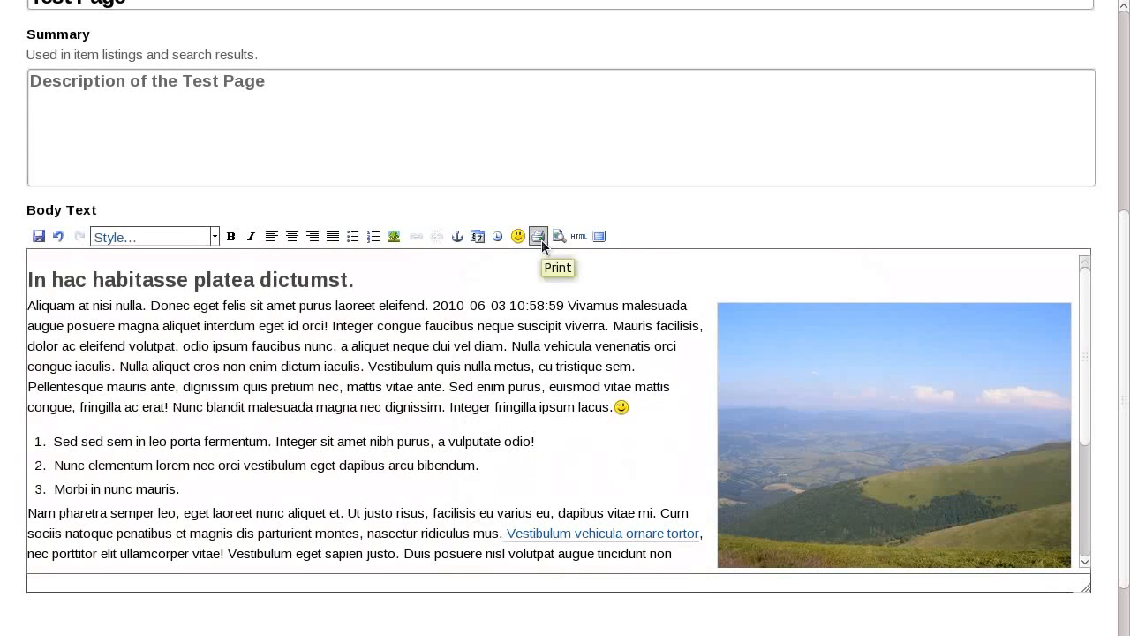
{"action": "left_click", "coordinate": [538, 236]}
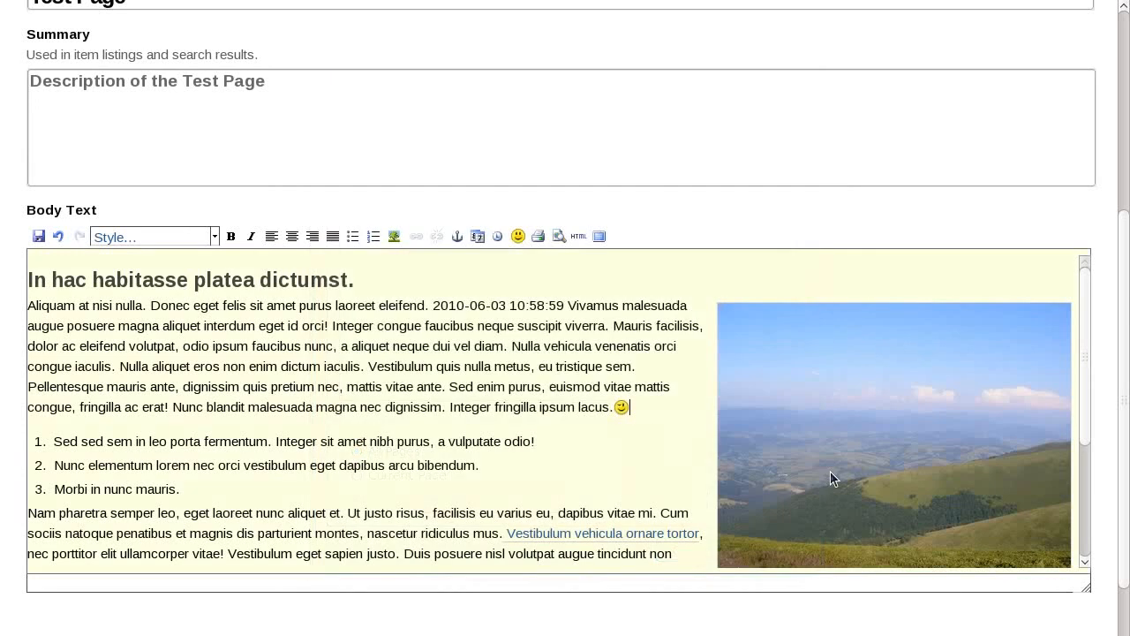
{"action": "scroll", "scroll_direction": "down", "scroll_amount": 3}
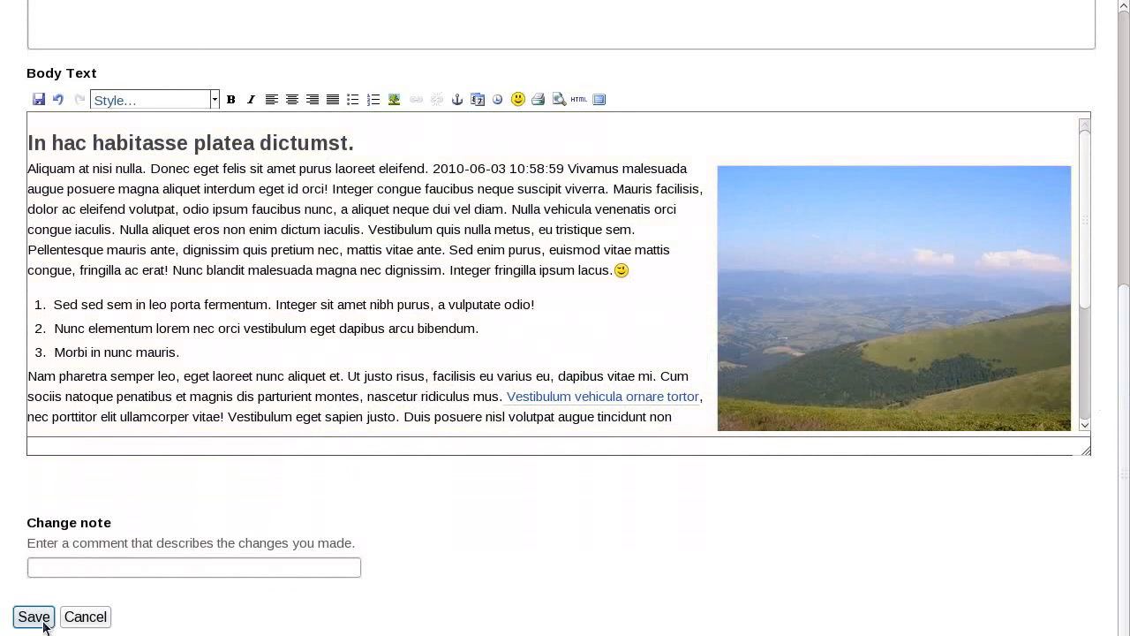
- Save Test Page and show the Resource Types options in TinyMCE Settings
{"action": "left_click", "coordinate": [34, 617]}
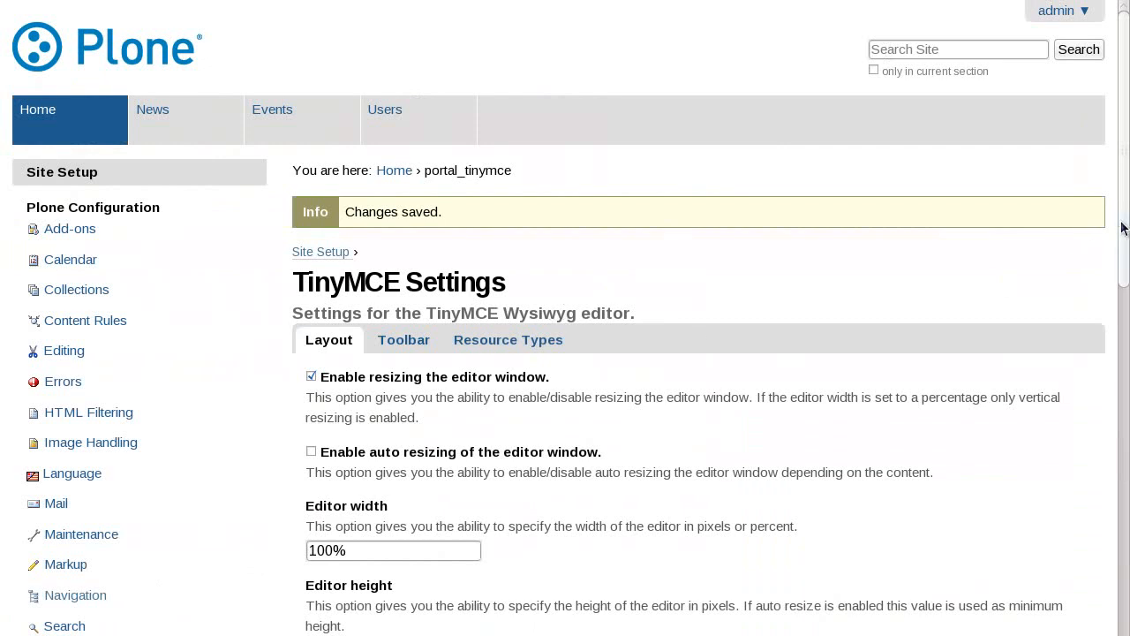
{"action": "left_click", "coordinate": [509, 339]}
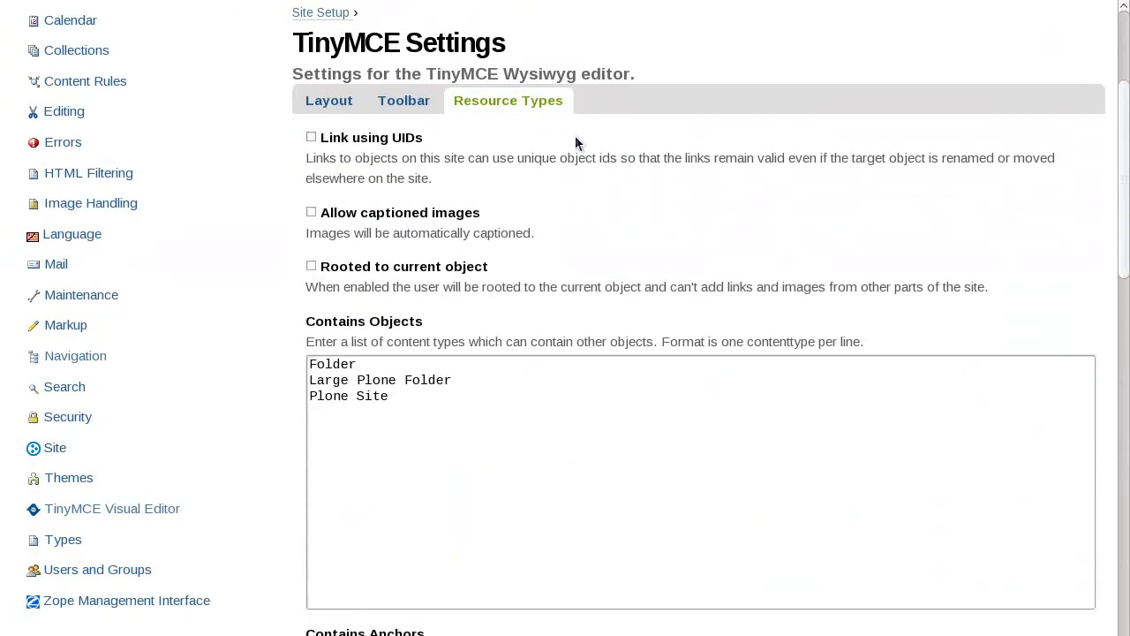
{"action": "mouse_move", "coordinate": [523, 208]}
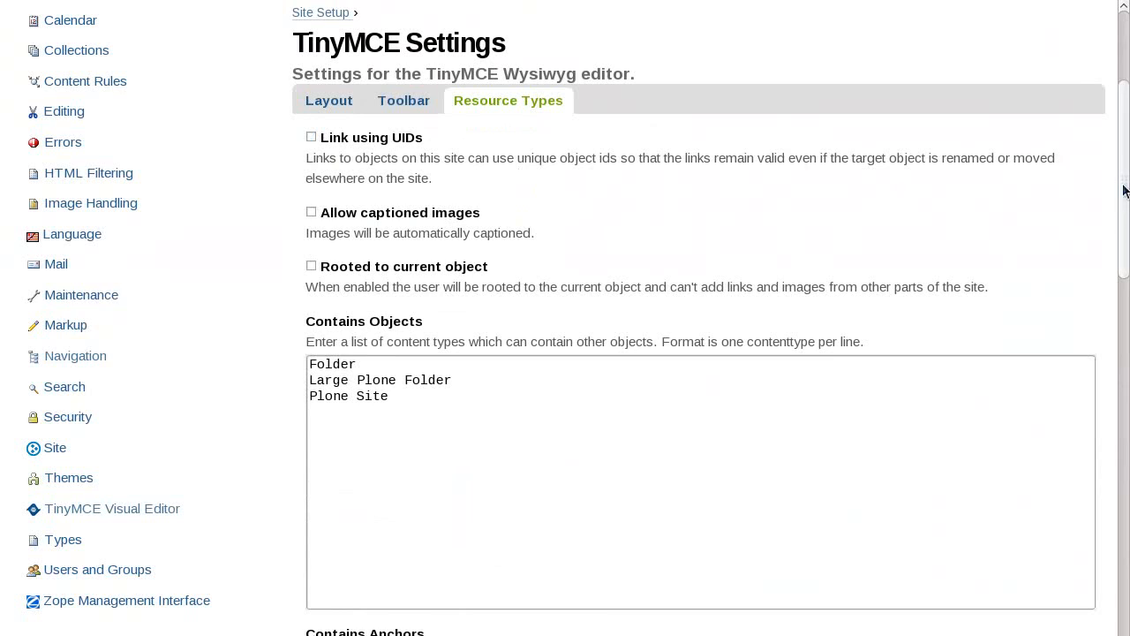
{"action": "scroll", "scroll_direction": "down", "scroll_amount": 3}
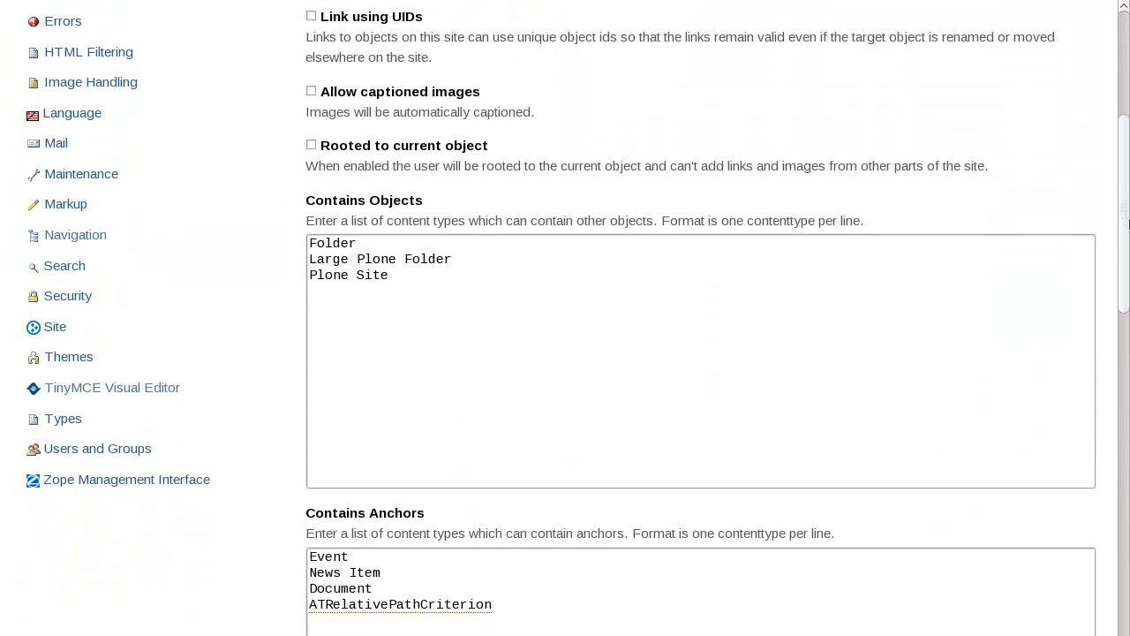
{"action": "scroll", "scroll_direction": "down", "scroll_amount": 3}
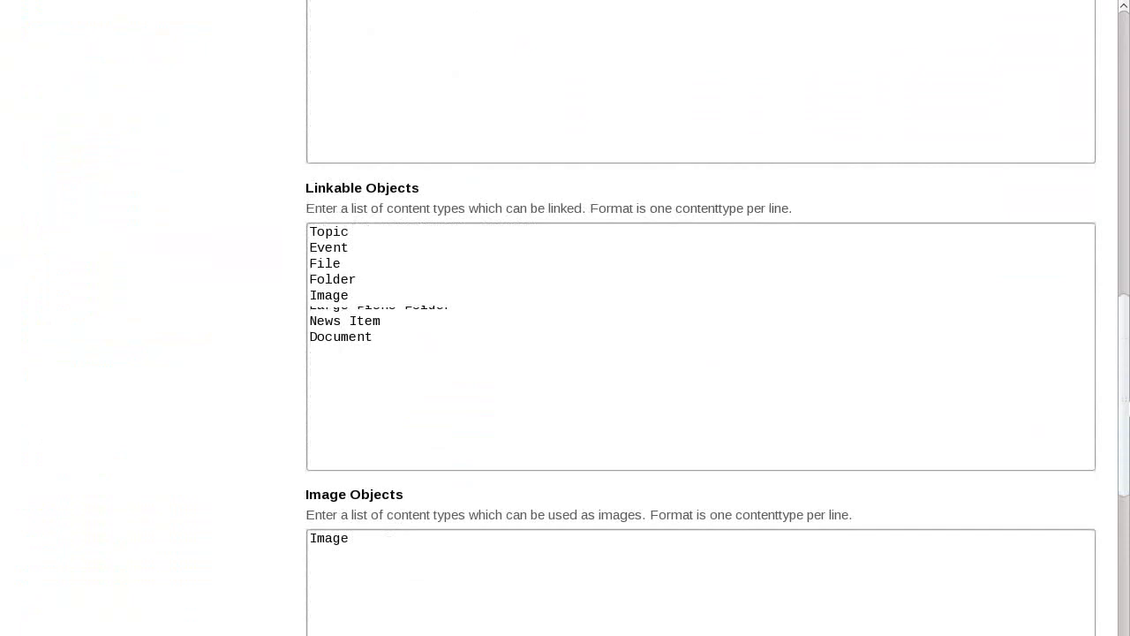